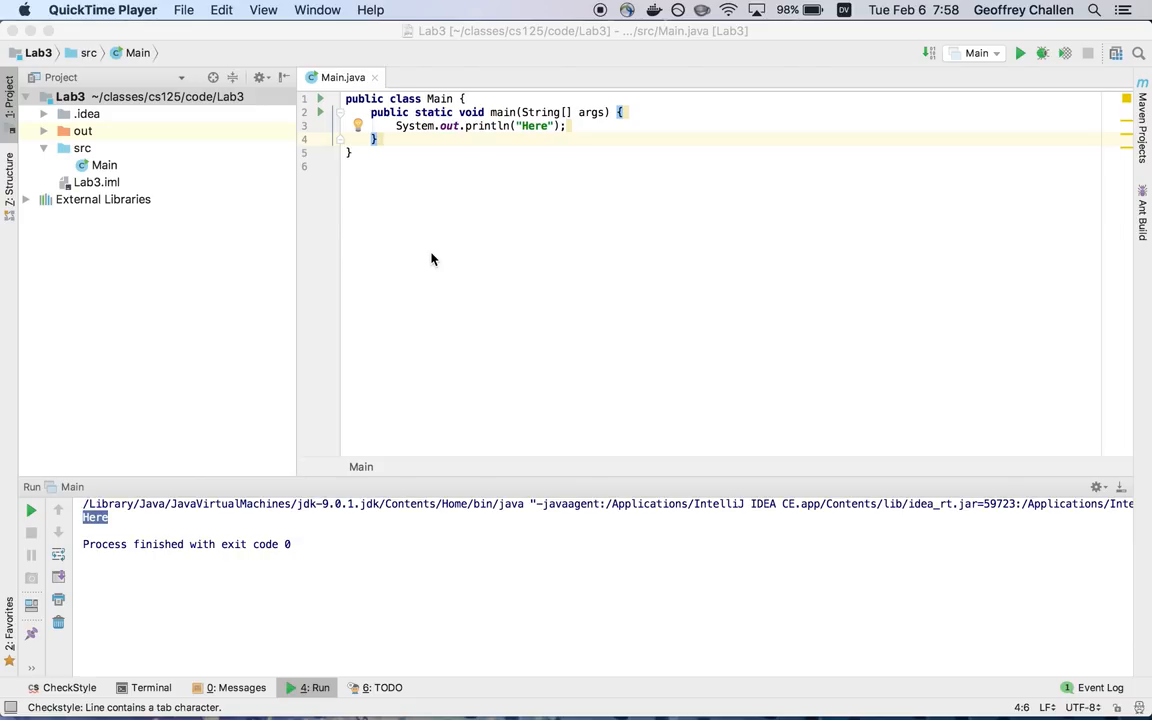
- Create a new Java class named WebScraper in the Lab3 src folder beside Main
{"action": "left_click", "coordinate": [104, 164]}
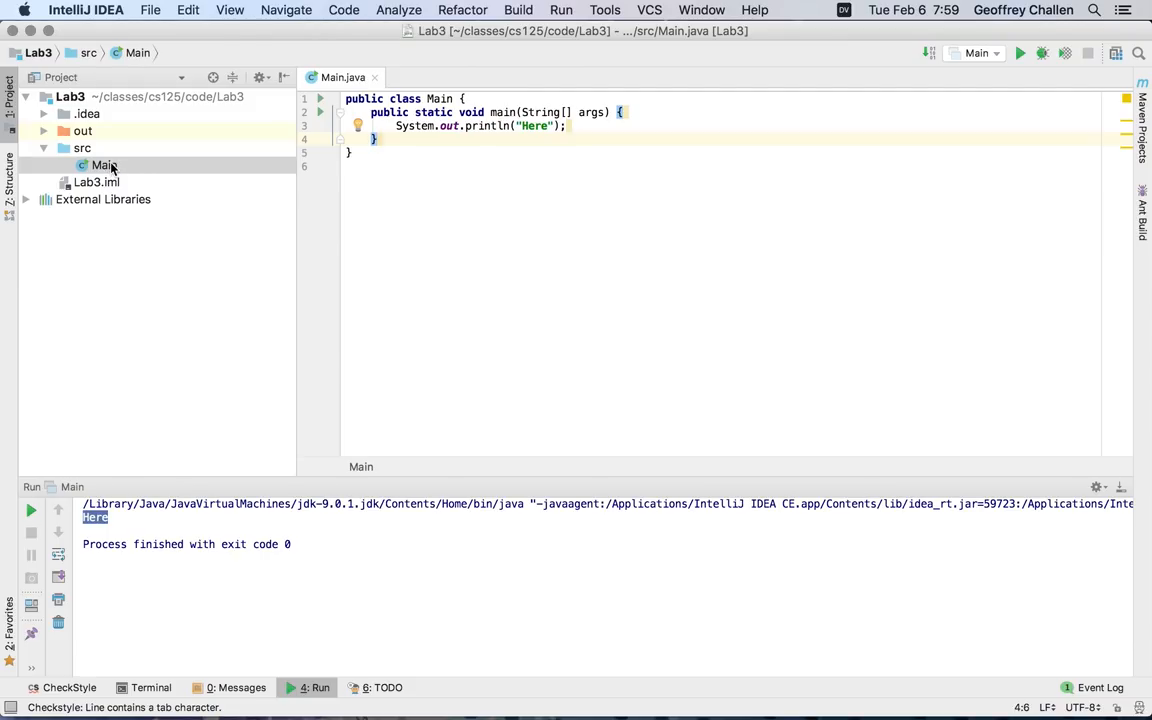
{"action": "left_click", "coordinate": [104, 164]}
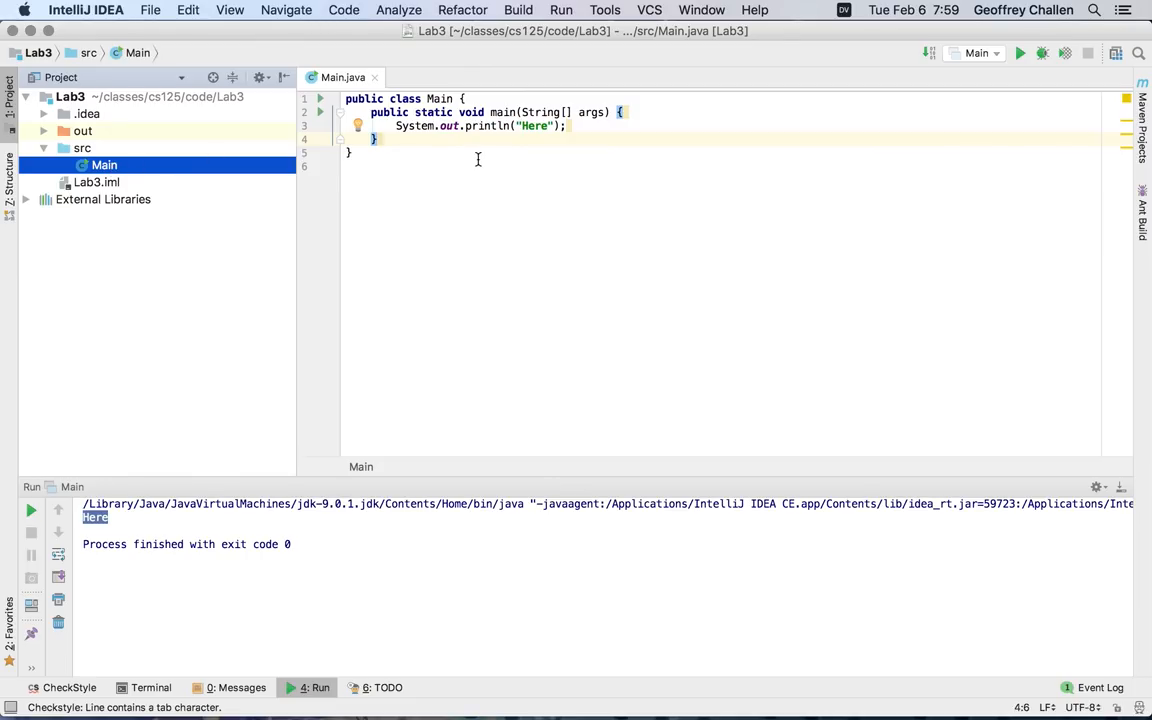
{"action": "mouse_move", "coordinate": [508, 114]}
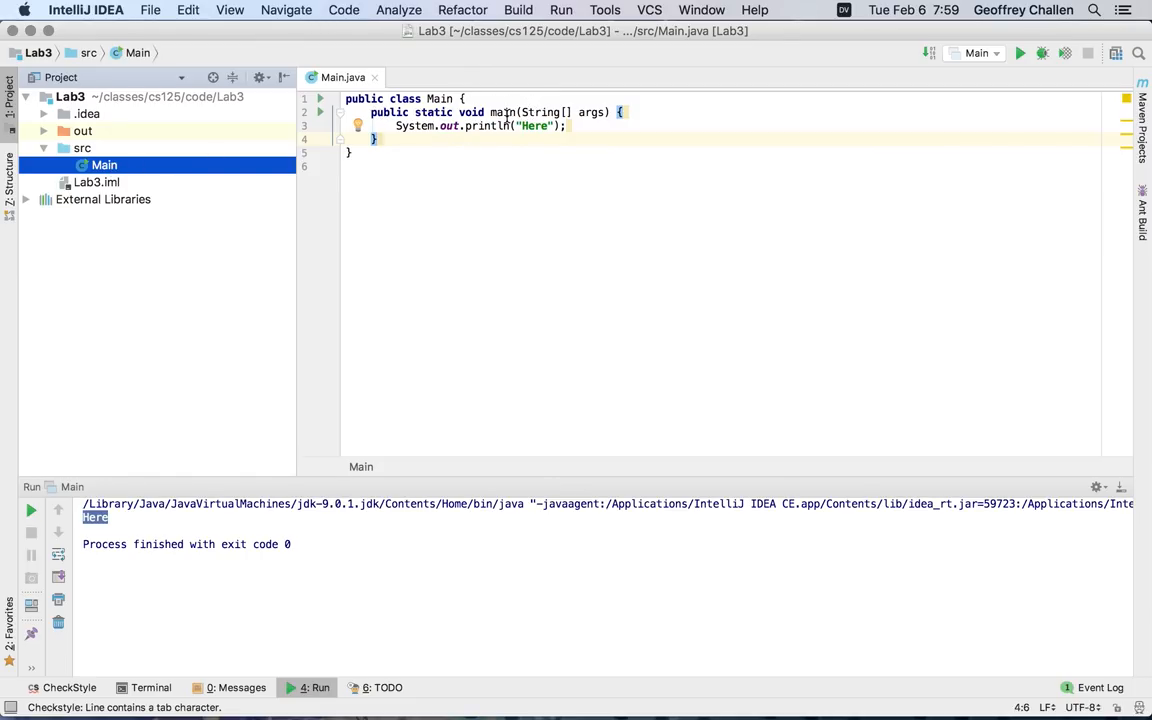
{"action": "left_click", "coordinate": [82, 148]}
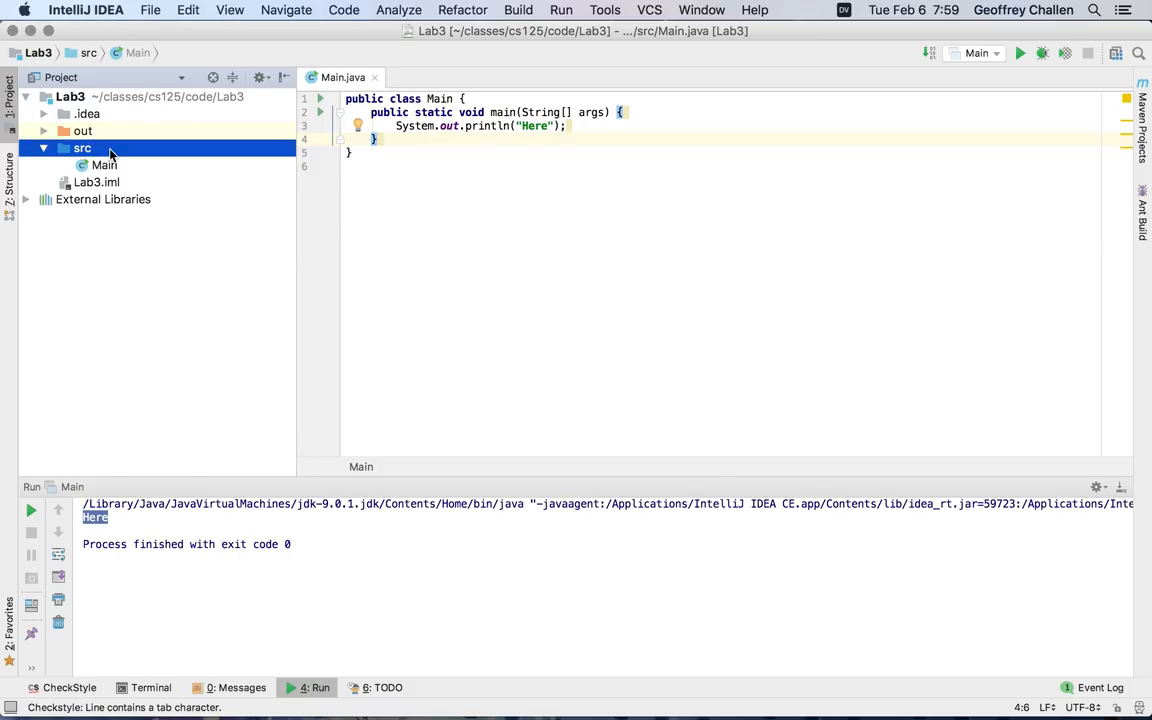
{"action": "right_click", "coordinate": [82, 148]}
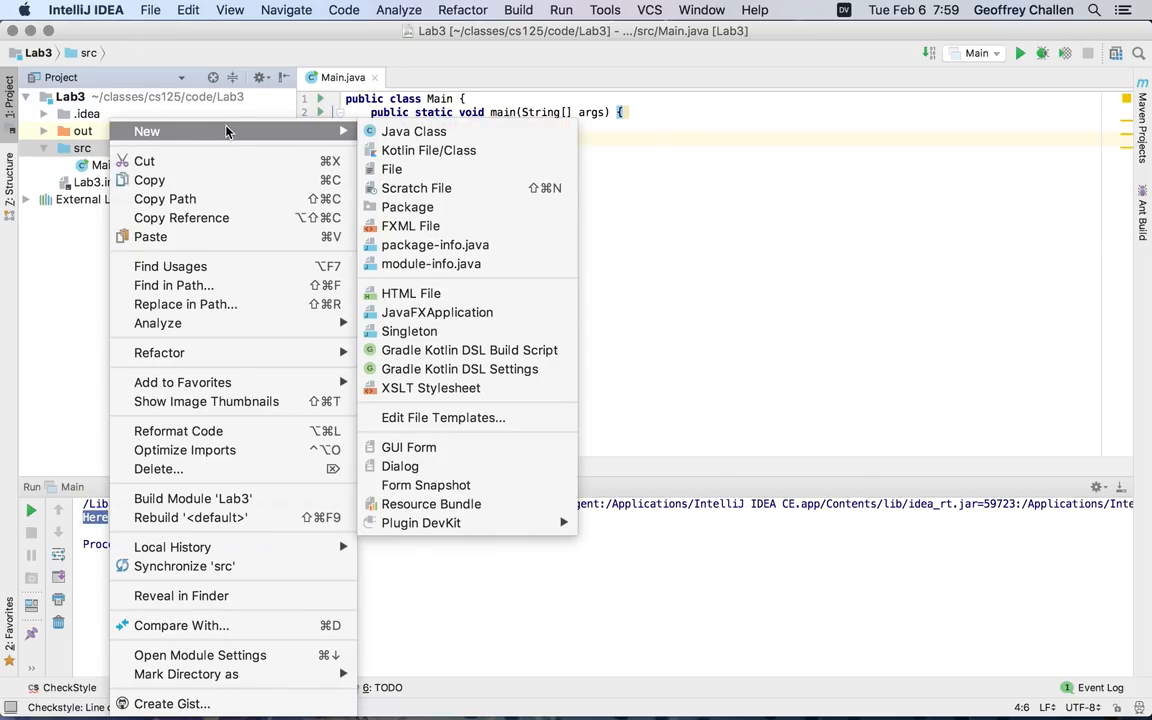
{"action": "mouse_move", "coordinate": [412, 132]}
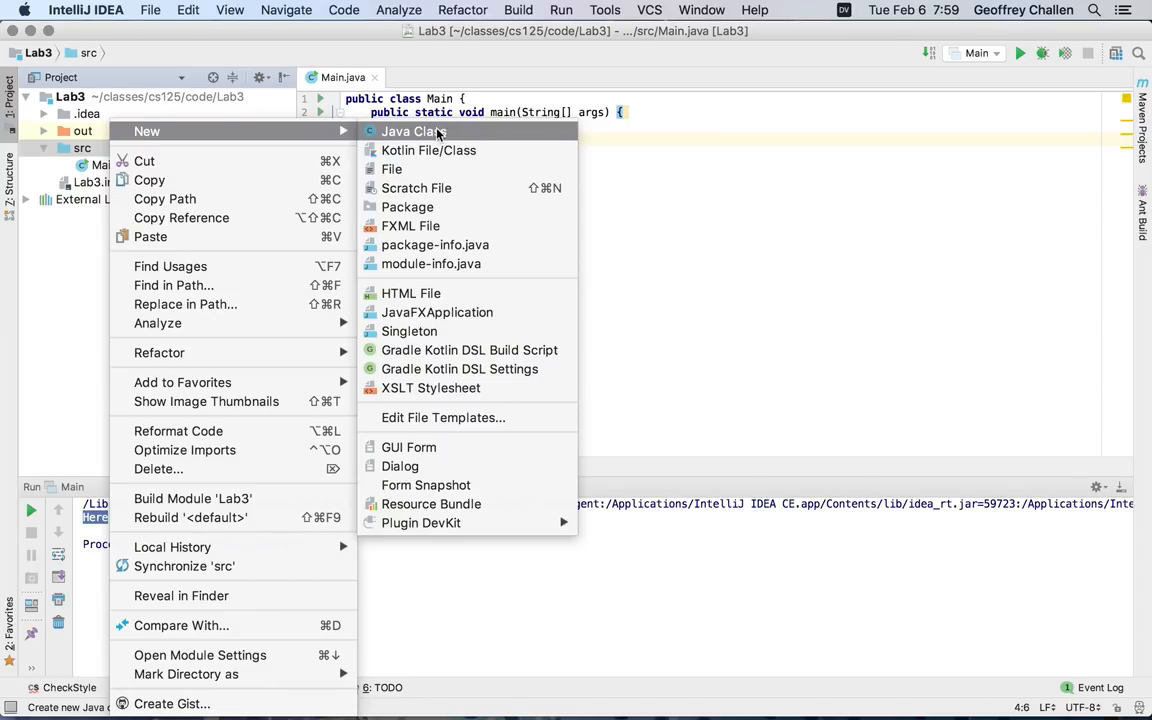
{"action": "left_click", "coordinate": [412, 132]}
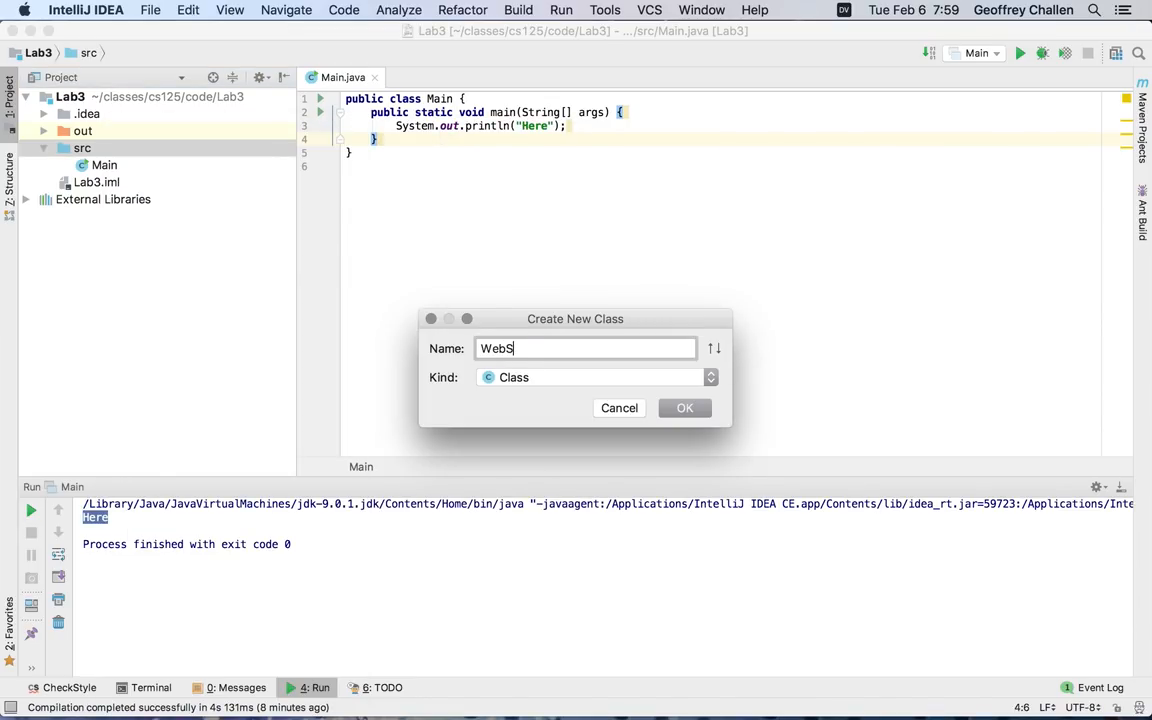
{"action": "type", "text": "craper"}
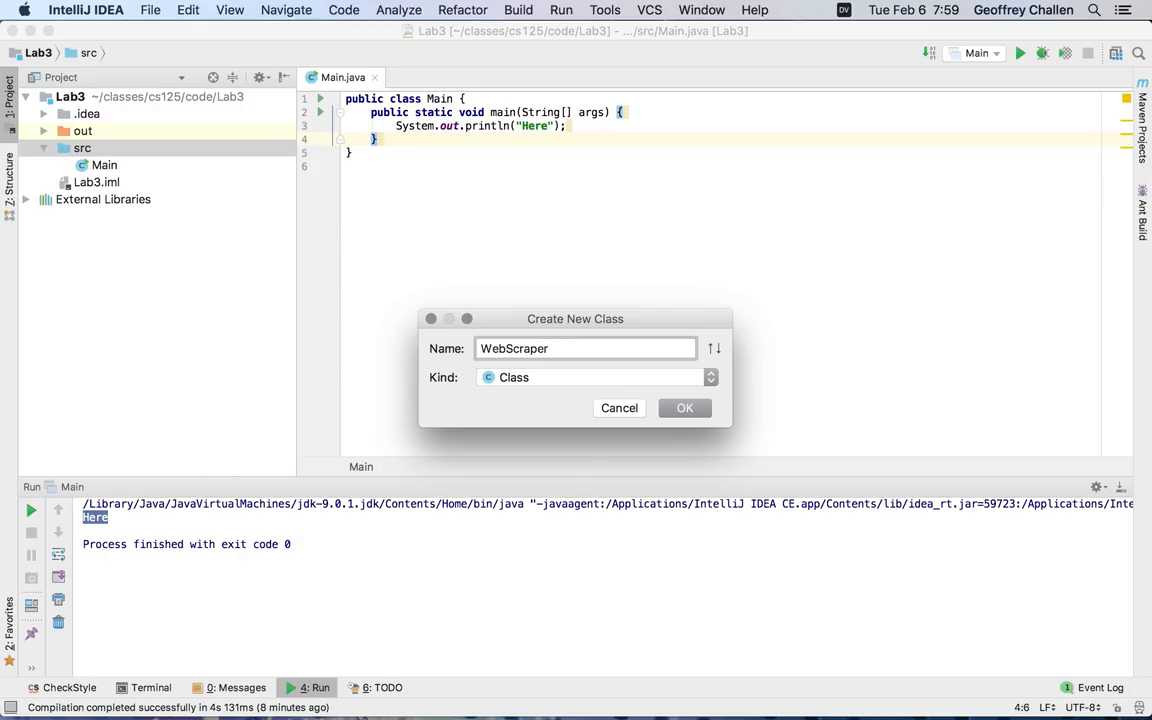
{"action": "left_click", "coordinate": [684, 408]}
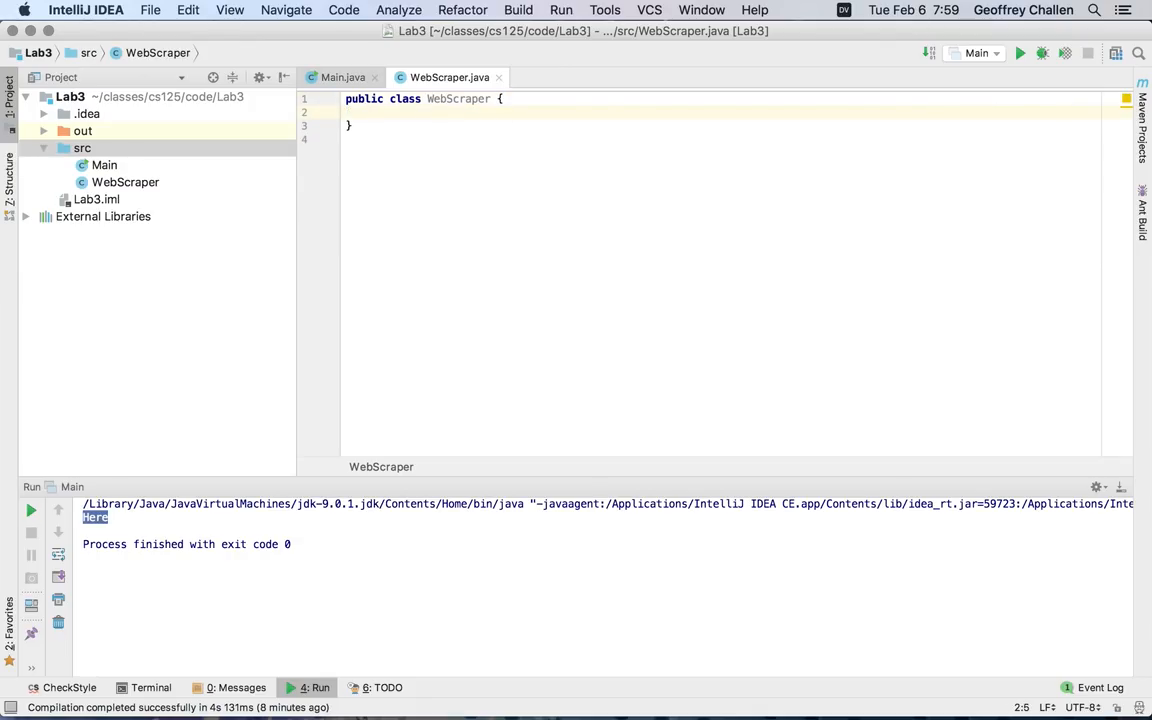
- Write public static void main(String[] unused) in WebScraper that prints "Ran"
{"action": "type", "text": "public"}
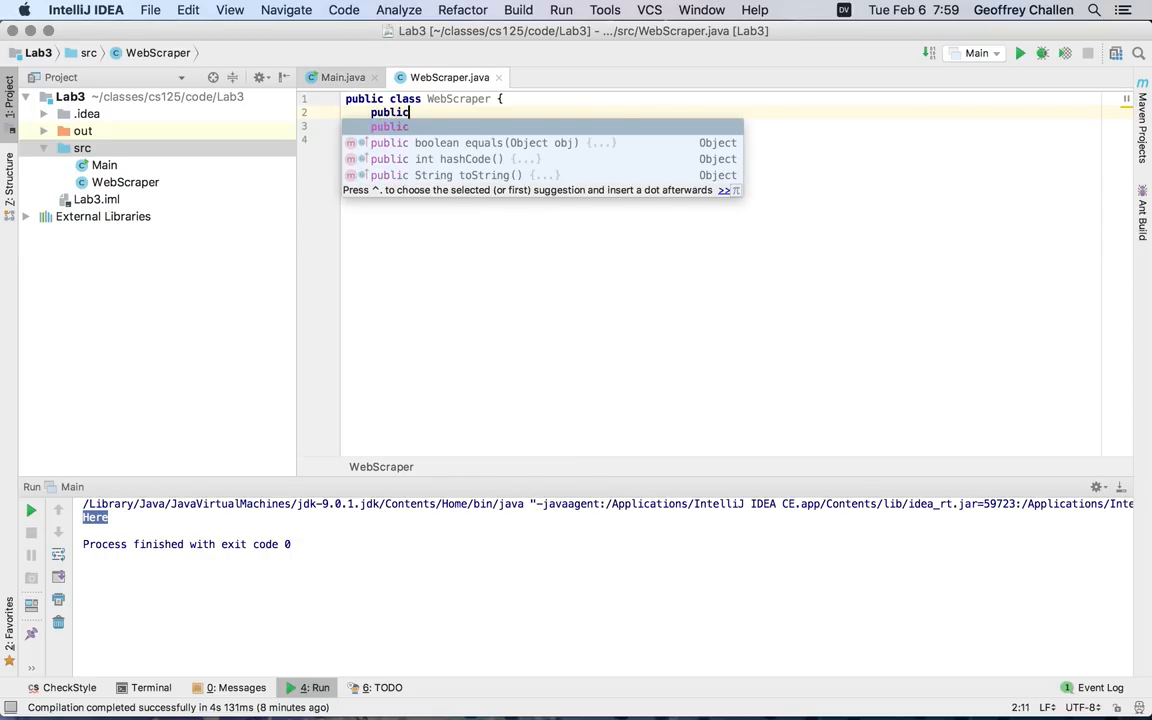
{"action": "type", "text": "static void main"}
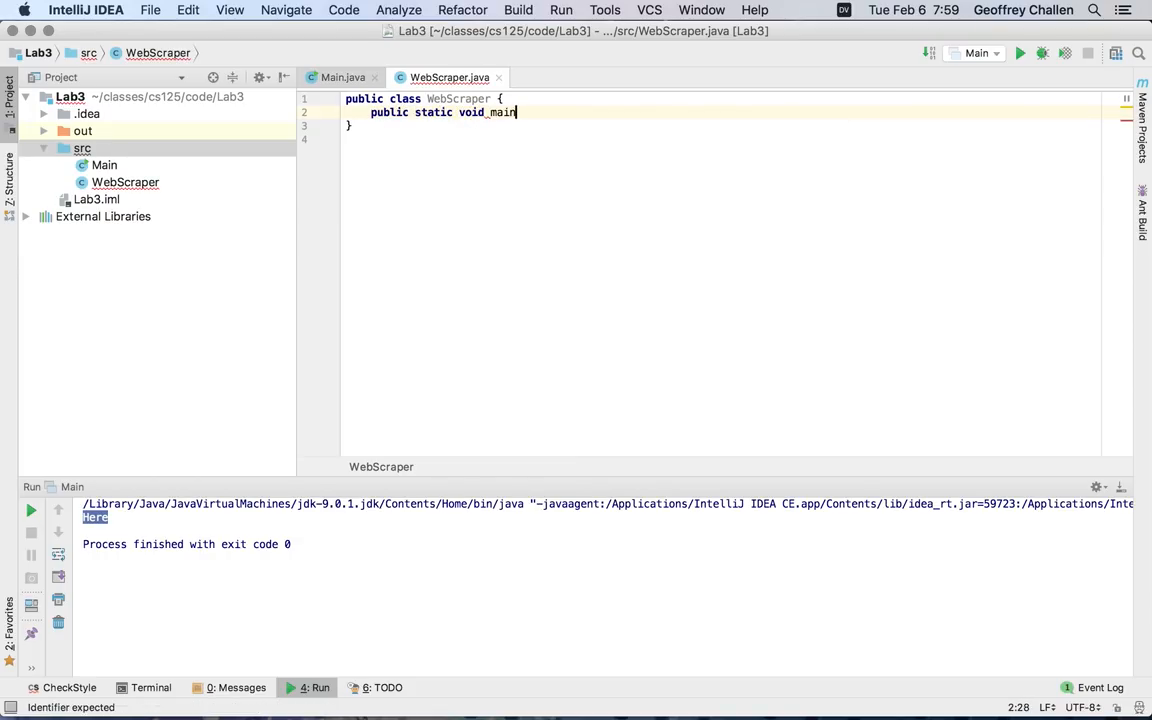
{"action": "type", "text": "(S"}
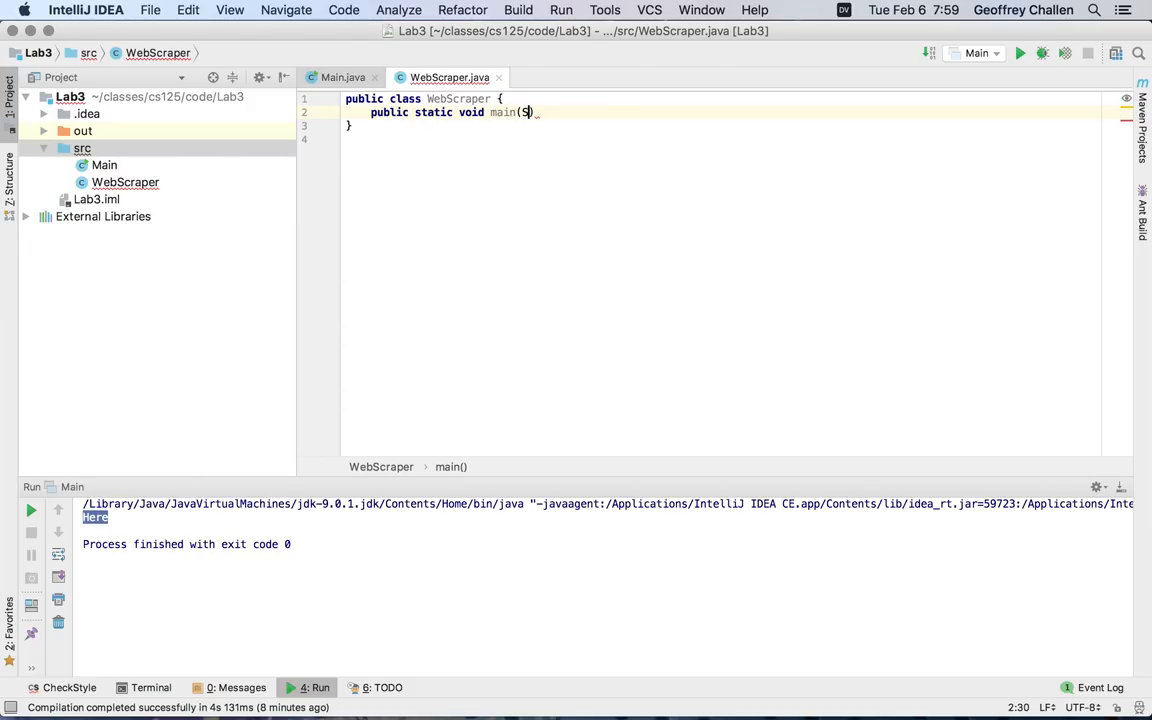
{"action": "type", "text": "String[] unused"}
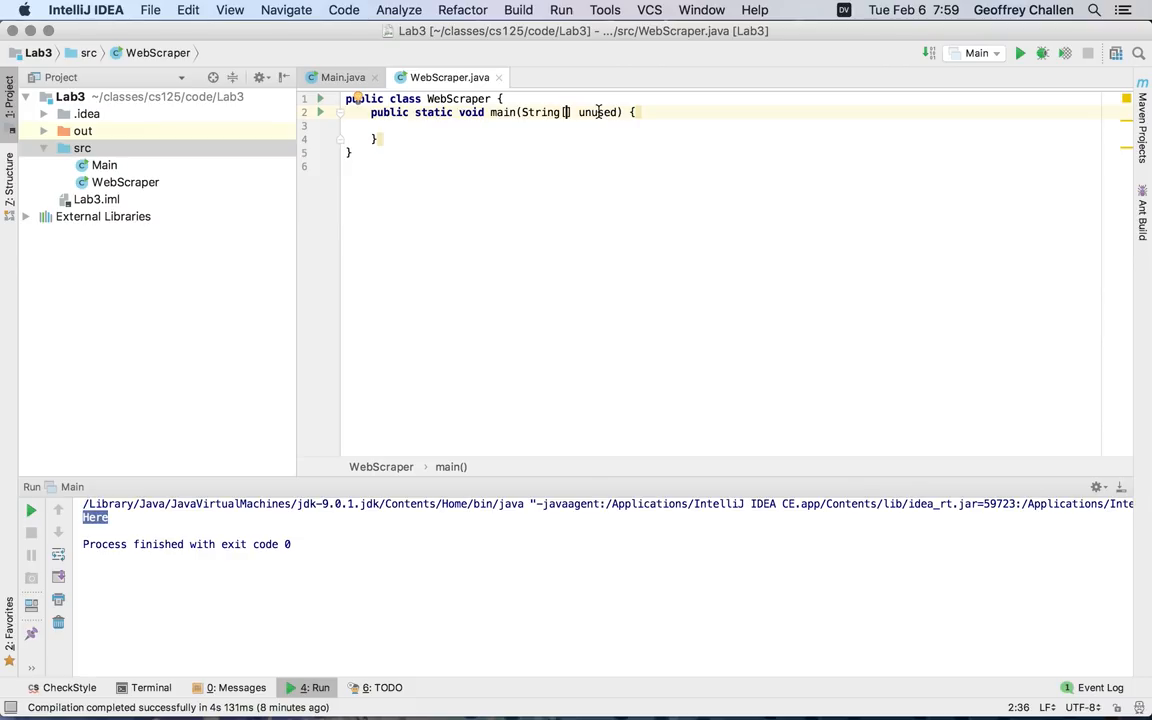
{"action": "type", "text": "stem.out.println(\"Ran"}
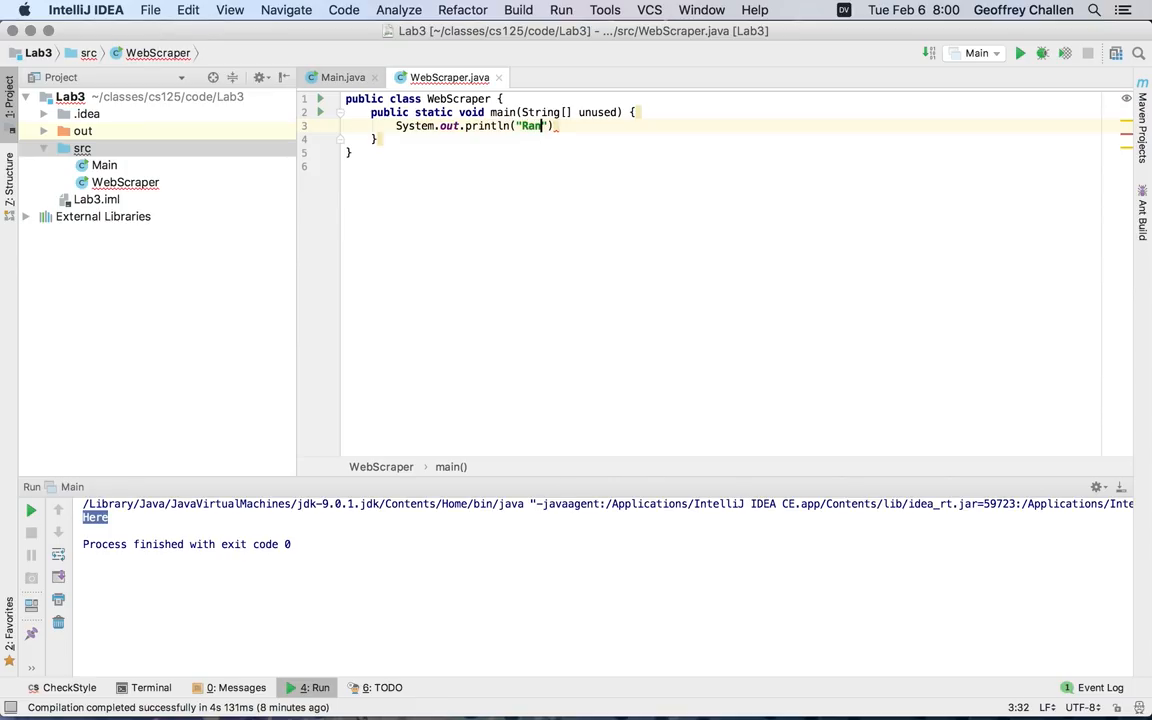
{"action": "type", "text": ";"}
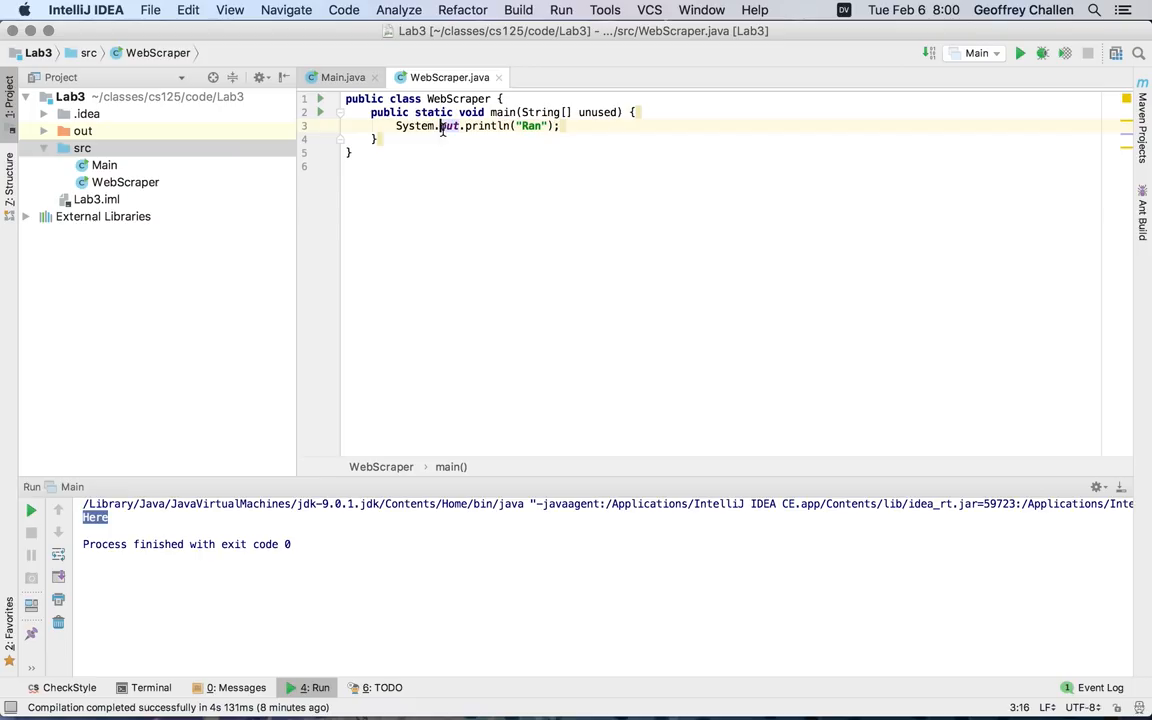
{"action": "left_click", "coordinate": [124, 182]}
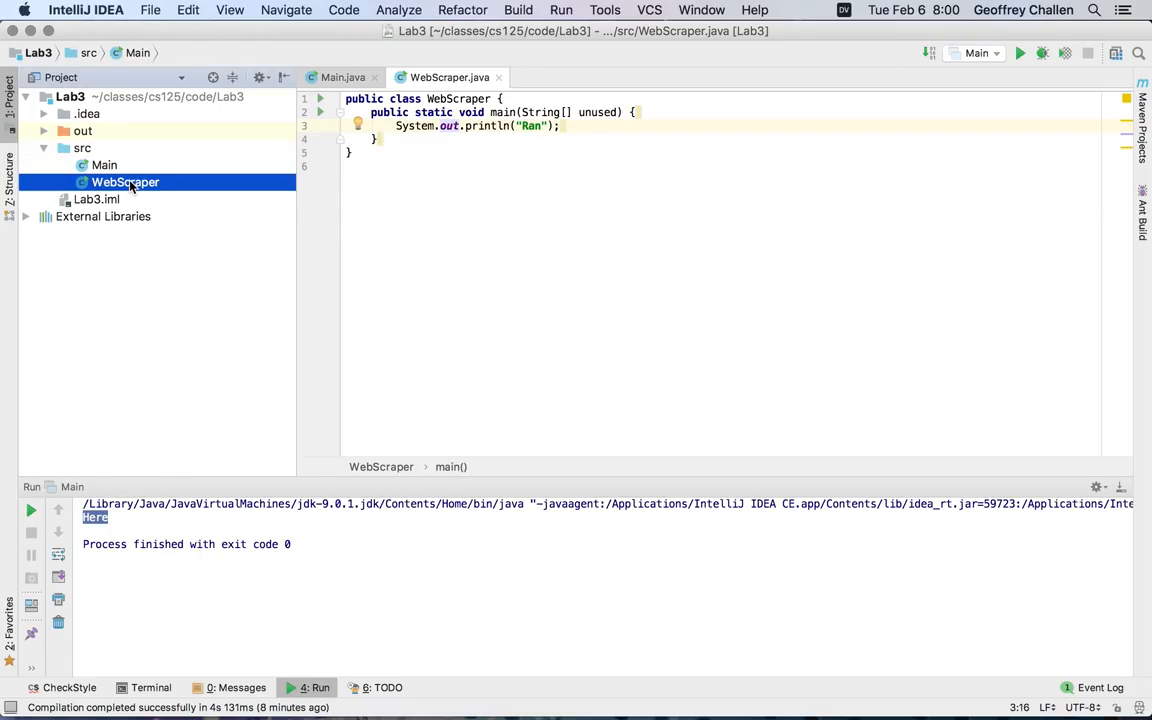
- Run WebScraper.main() from the Project view so it prints "Ran" with exit code 0
{"action": "right_click", "coordinate": [124, 182]}
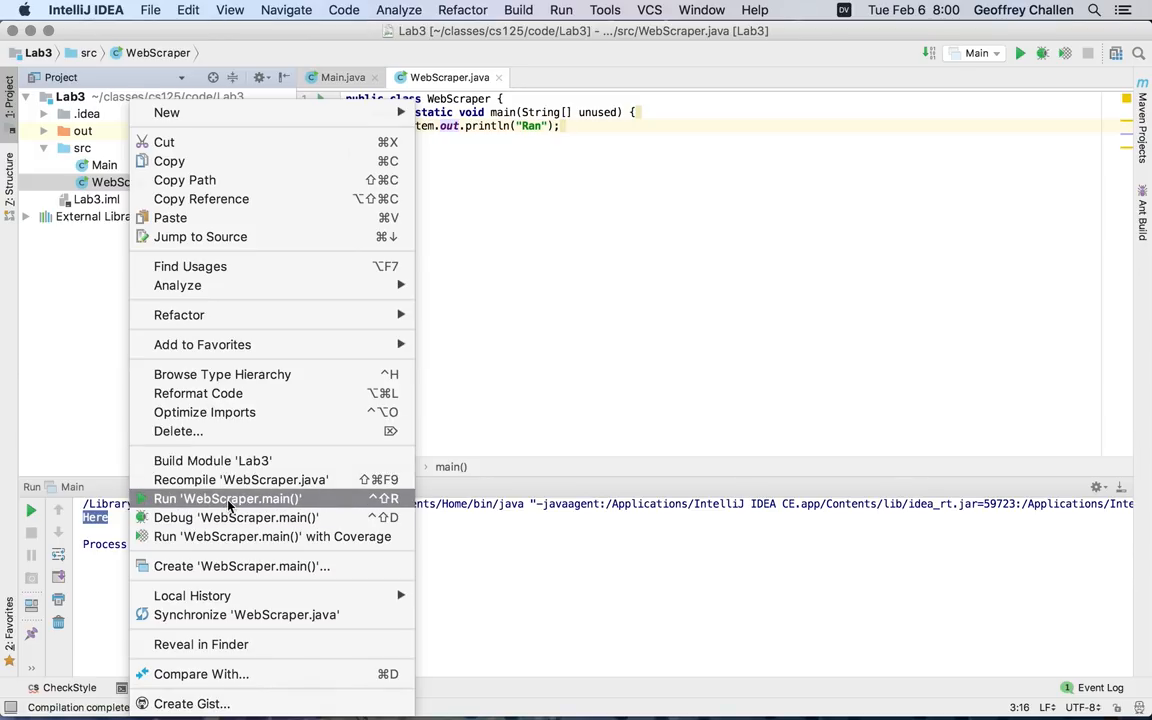
{"action": "left_click", "coordinate": [226, 498]}
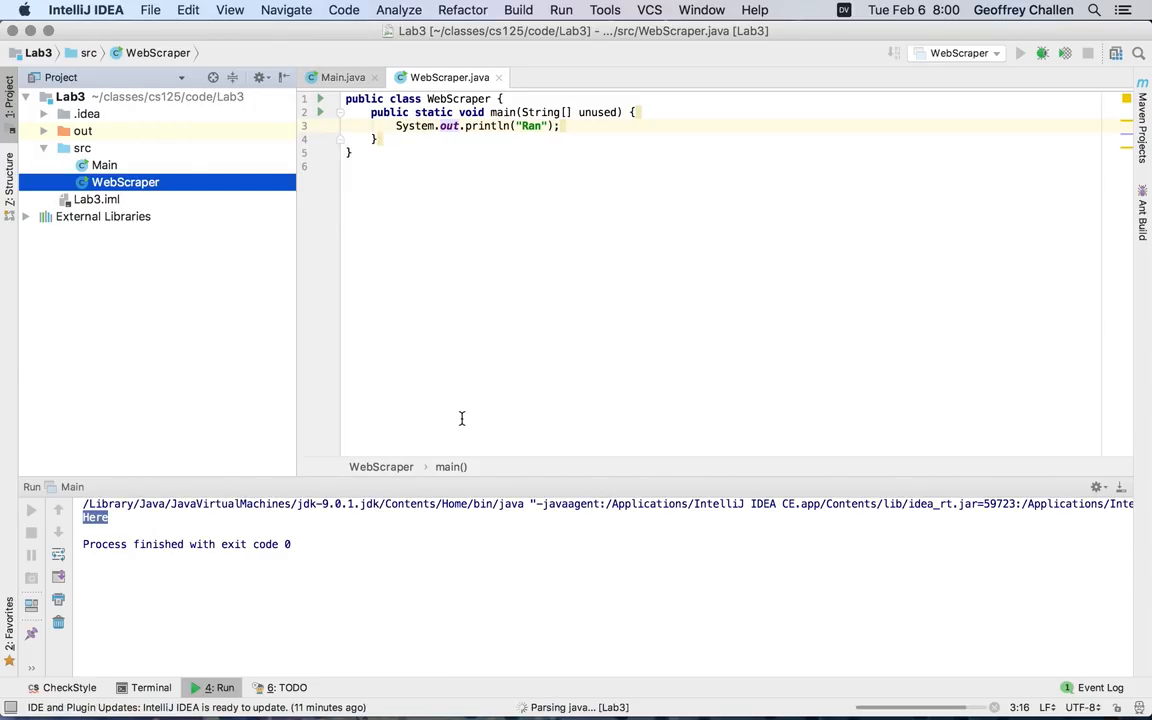
{"action": "left_click", "coordinate": [1020, 52]}
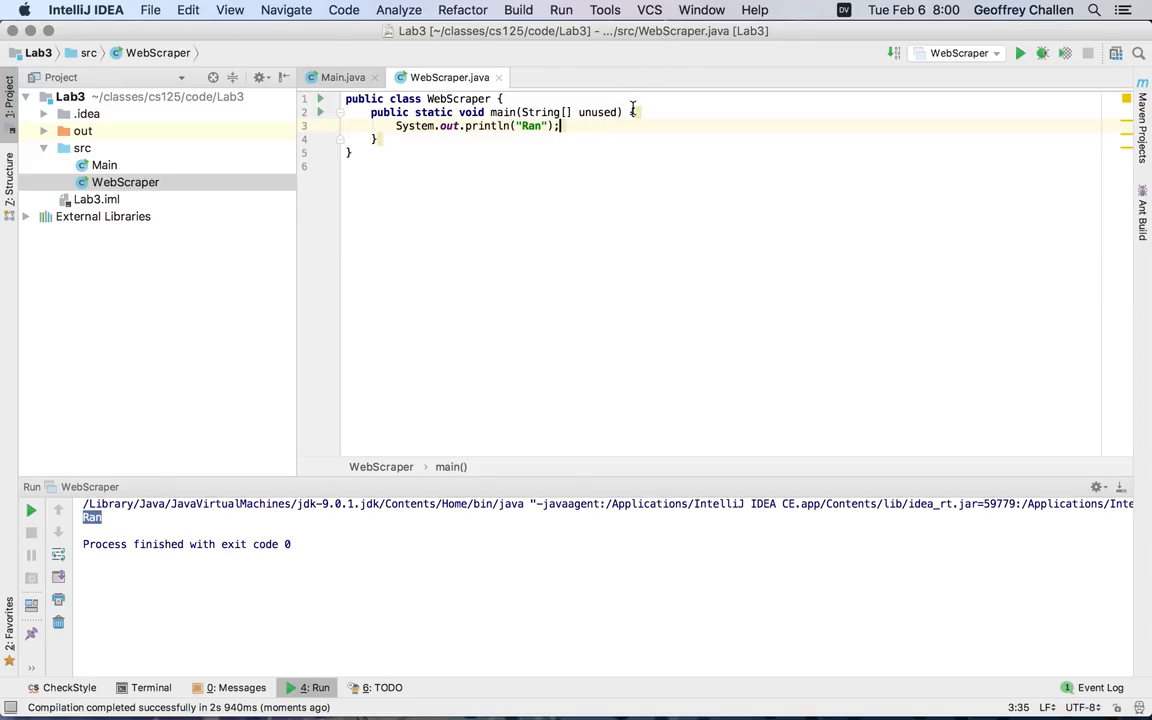
{"action": "left_click", "coordinate": [648, 10]}
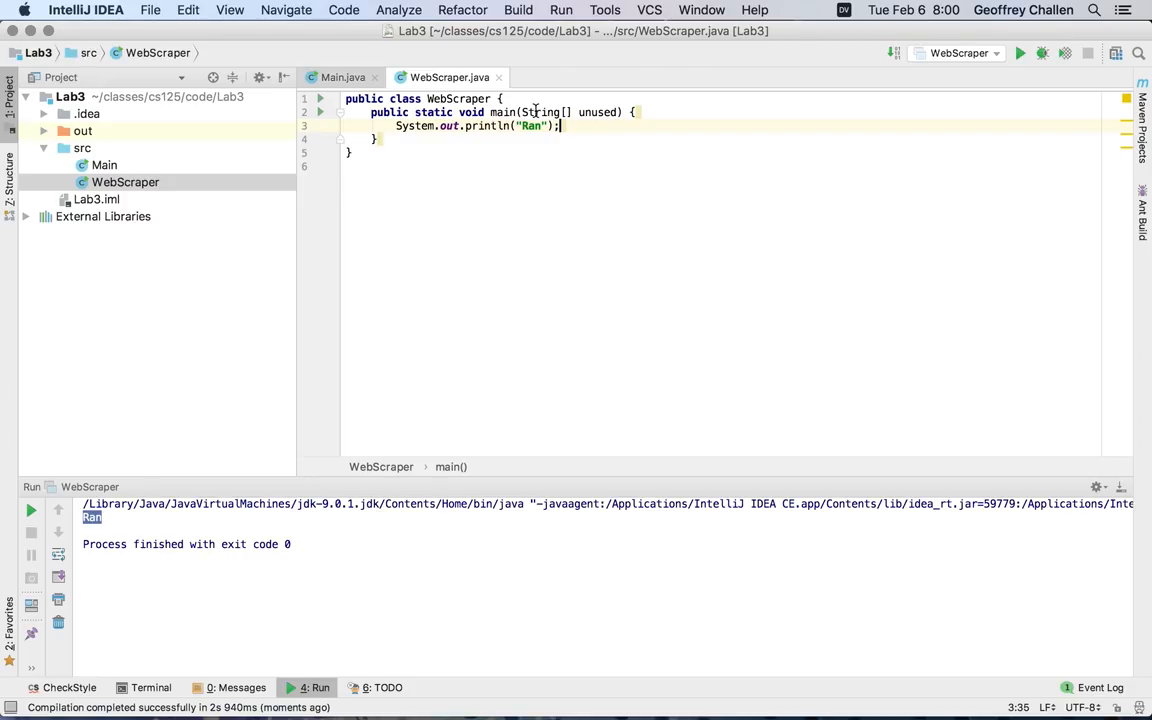
{"action": "mouse_move", "coordinate": [656, 12]}
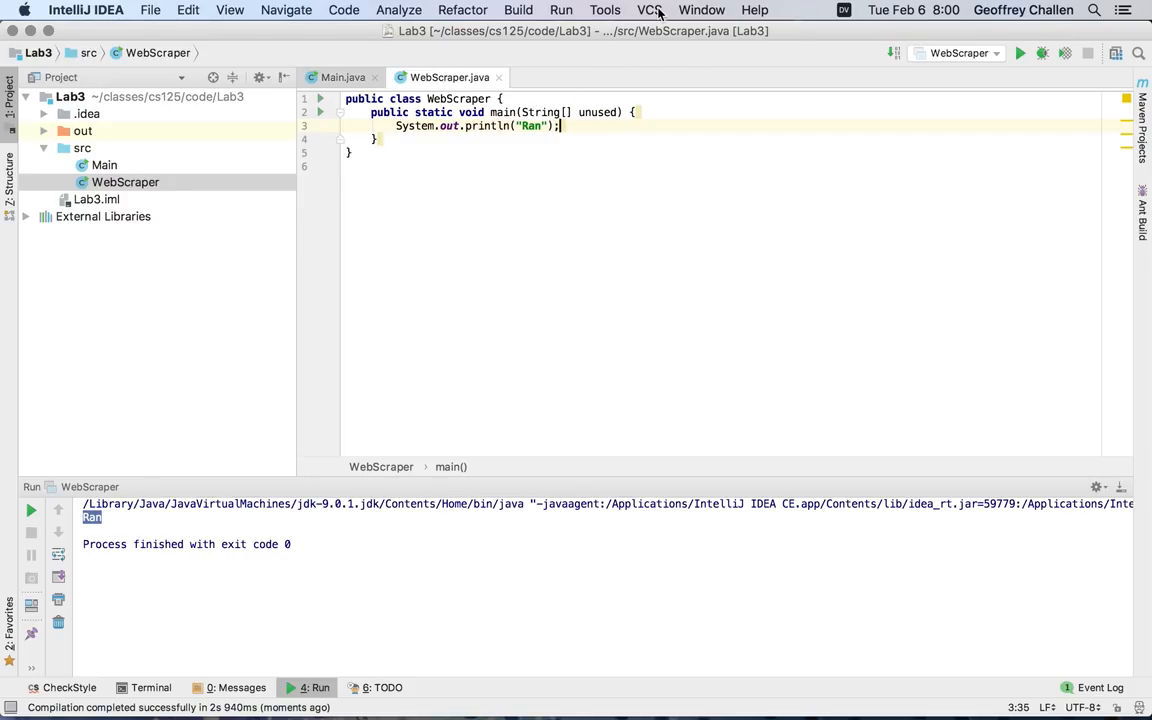
- Enable version control integration for Lab3, choosing Git as the system
{"action": "left_click", "coordinate": [648, 10]}
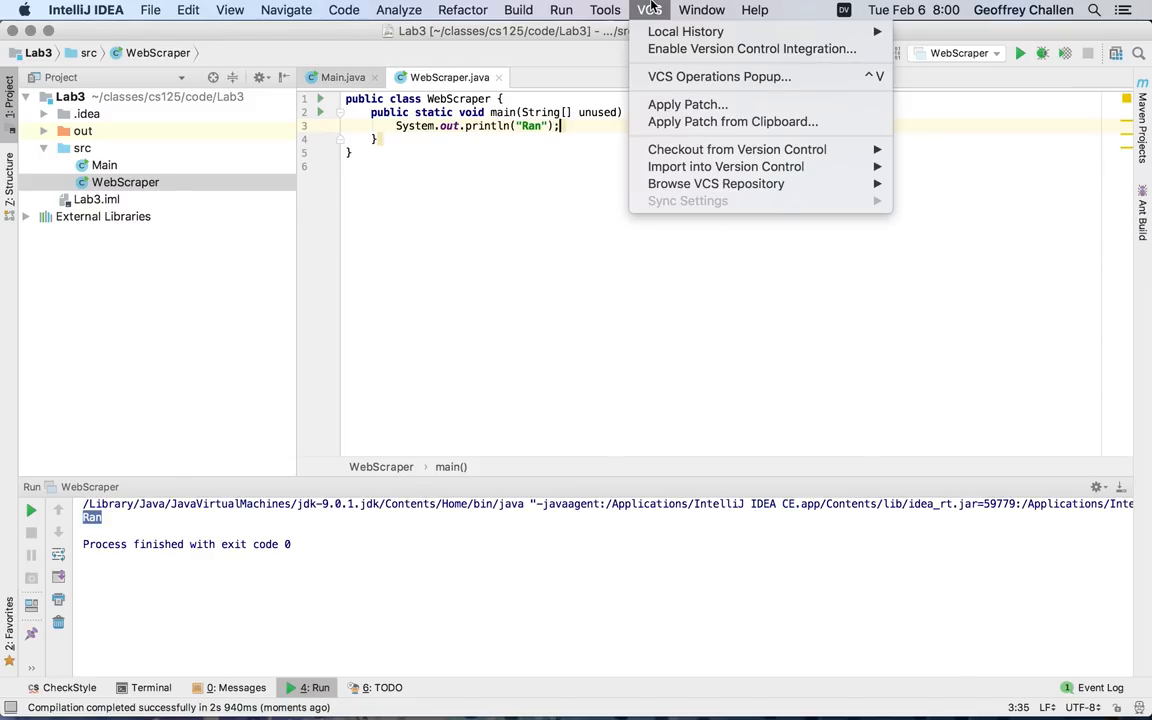
{"action": "left_click", "coordinate": [752, 48]}
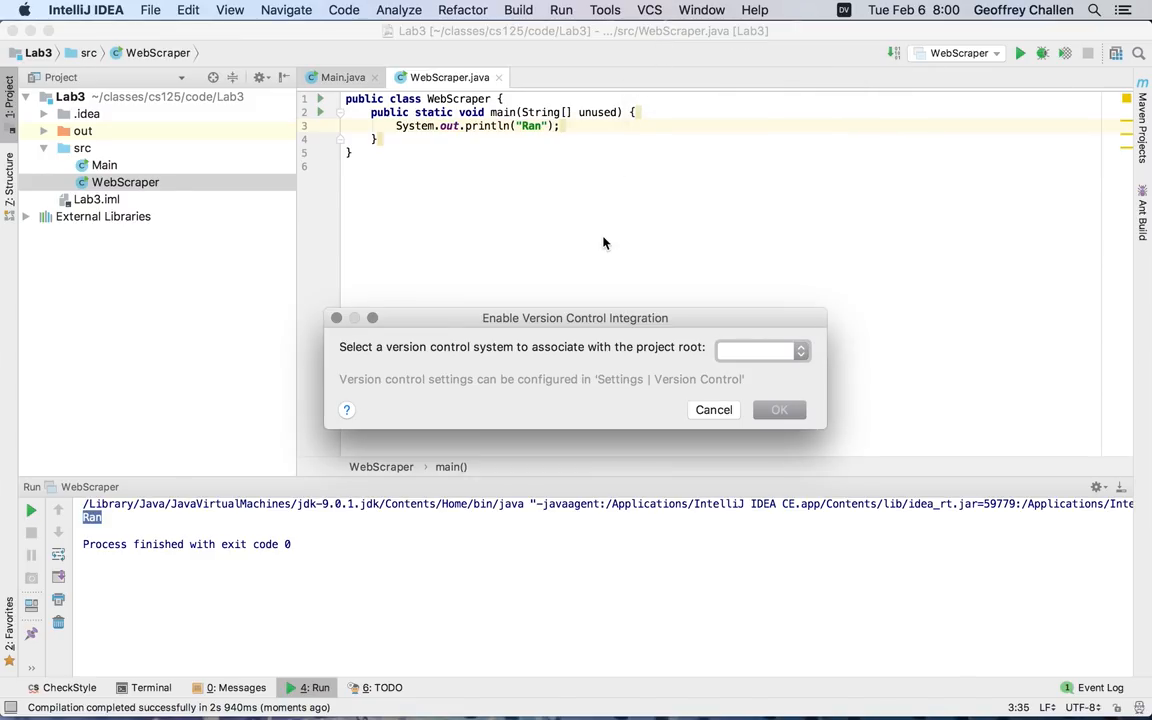
{"action": "mouse_move", "coordinate": [800, 350]}
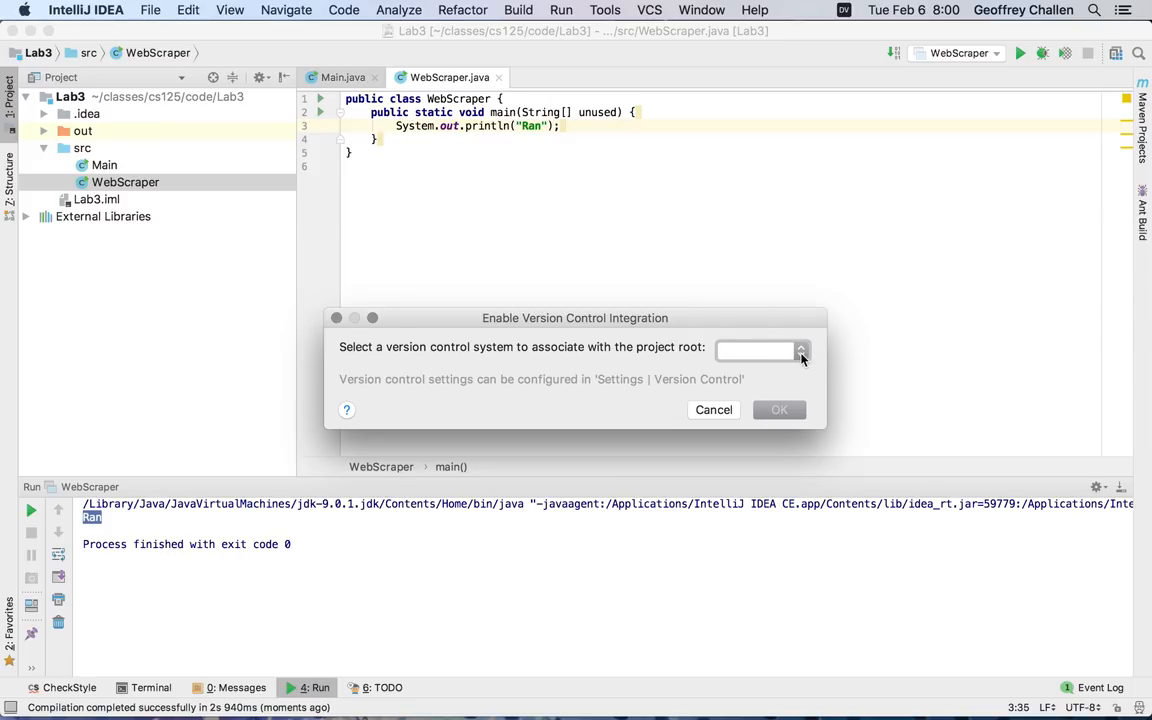
{"action": "left_click", "coordinate": [800, 350]}
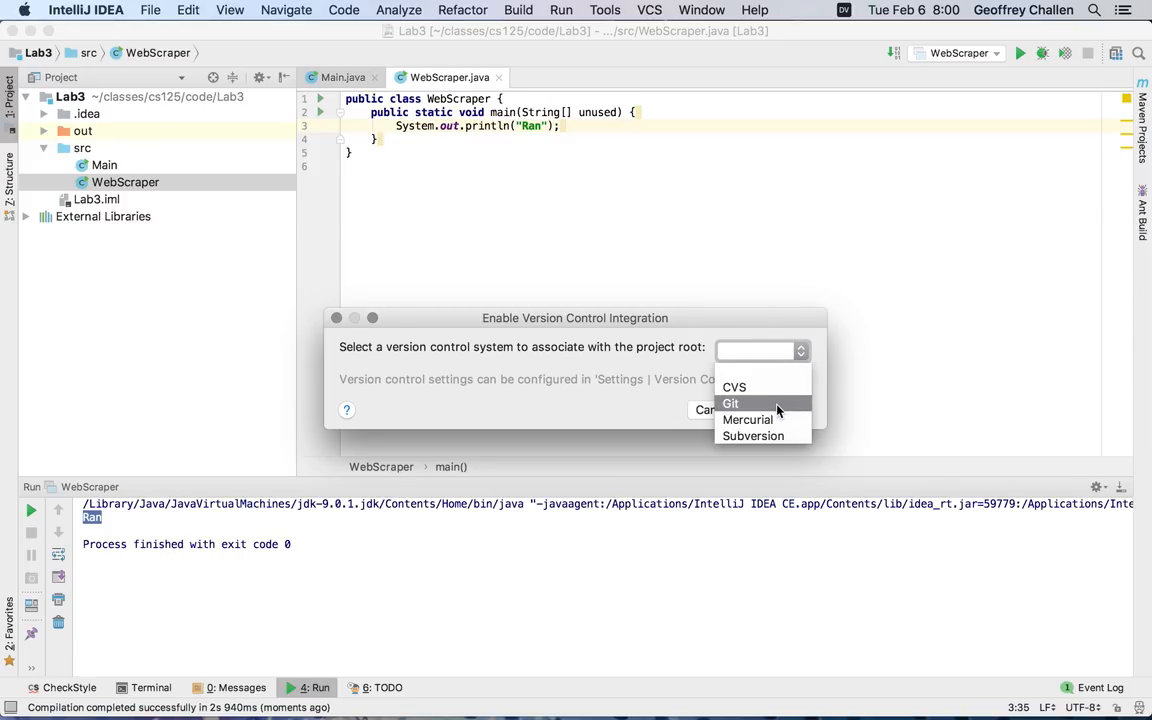
{"action": "left_click", "coordinate": [730, 404]}
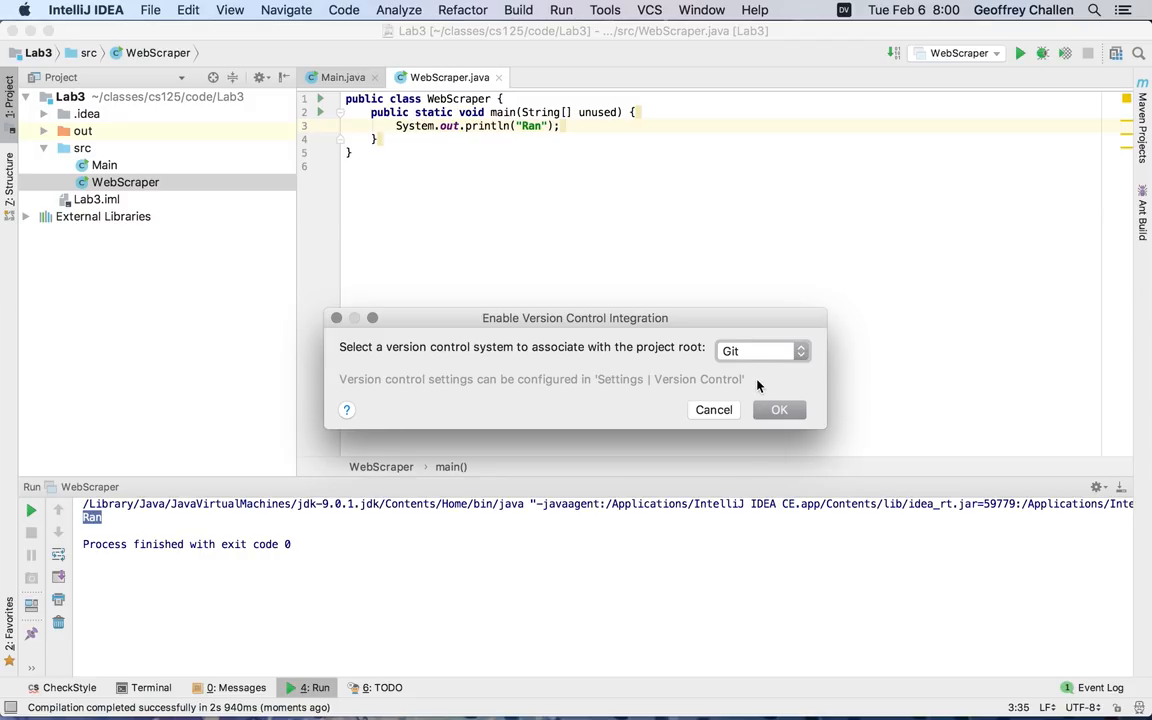
{"action": "left_click", "coordinate": [780, 408]}
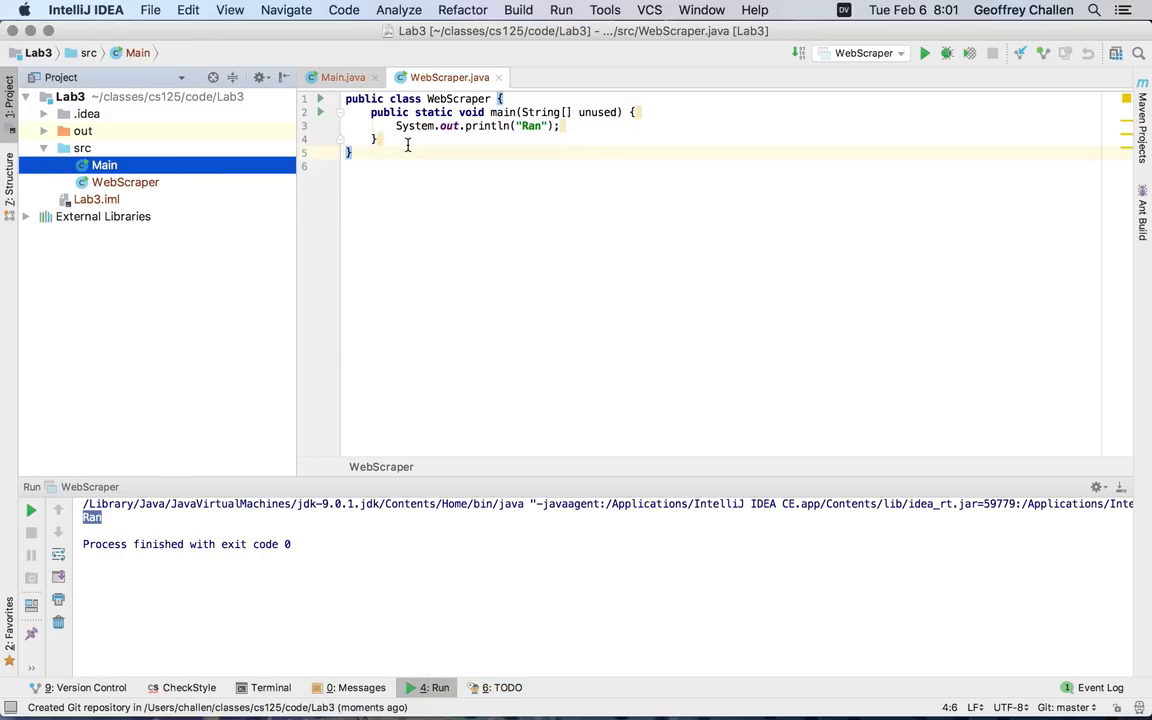
- Show the VCS menu's Git submenu with its commit, add, branch and push actions
{"action": "left_click", "coordinate": [648, 10]}
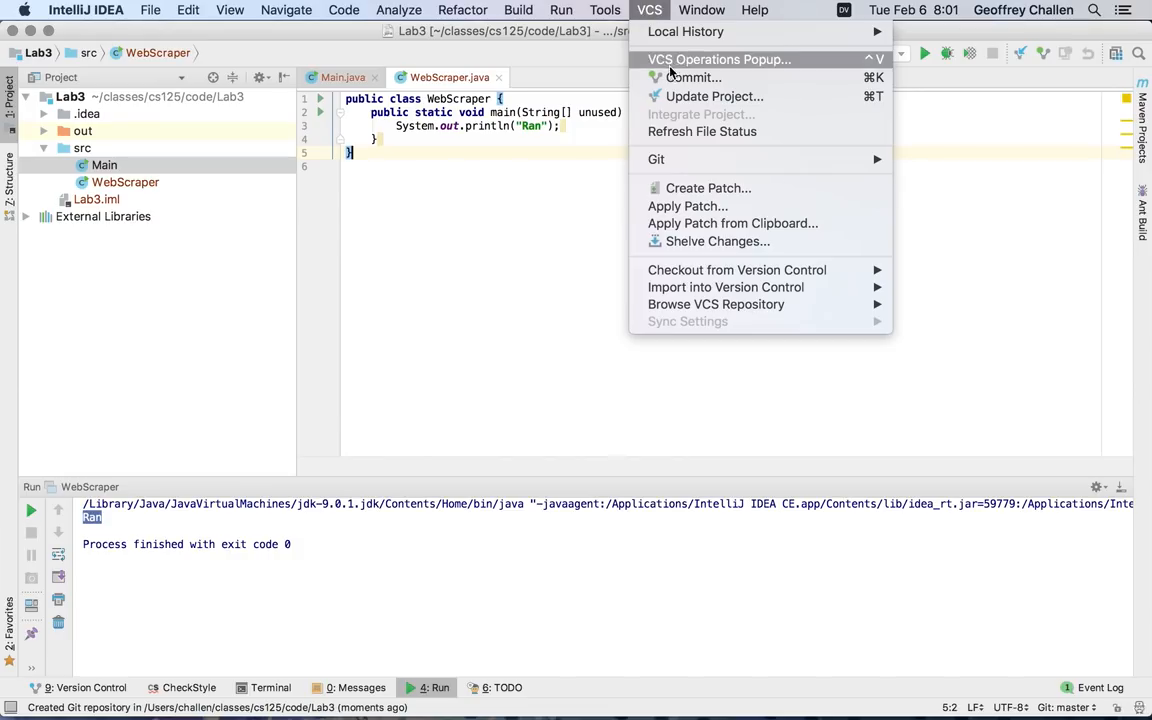
{"action": "mouse_move", "coordinate": [692, 76]}
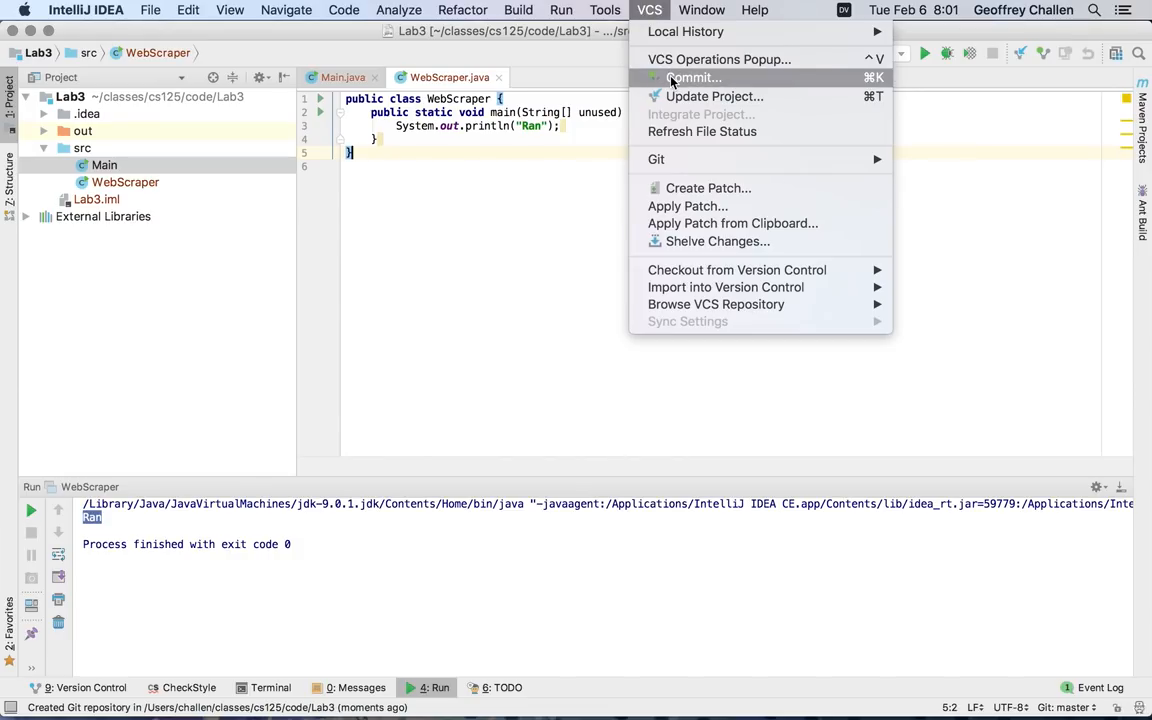
{"action": "left_click", "coordinate": [656, 160]}
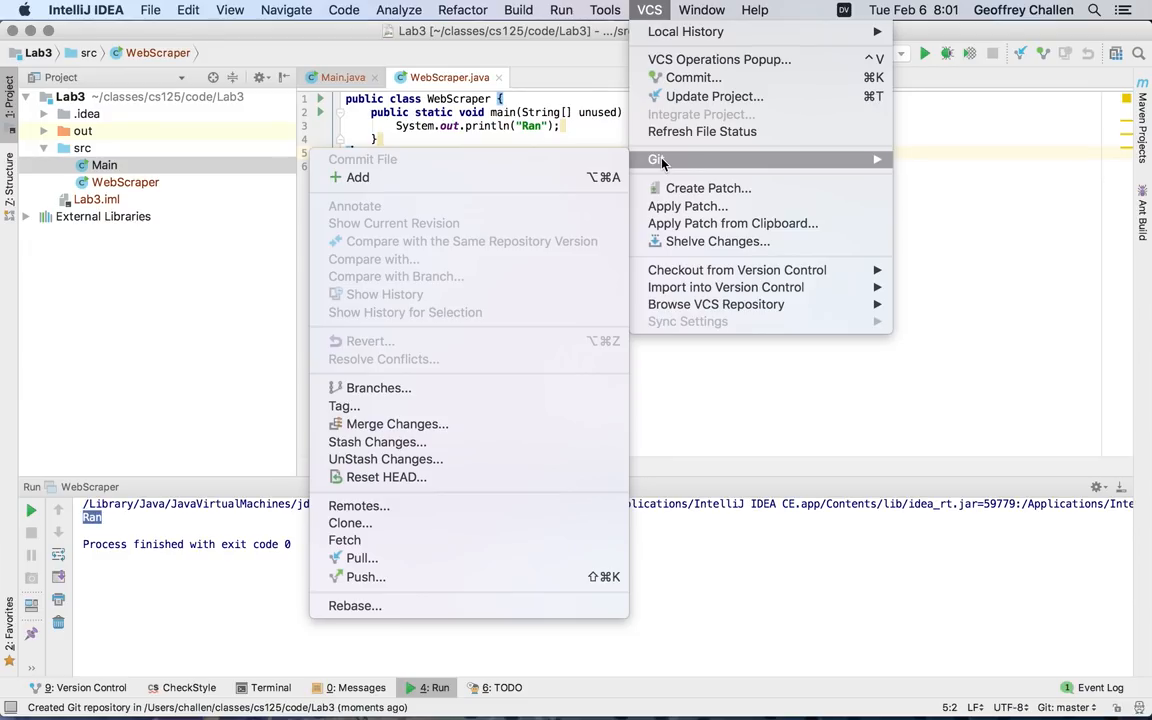
{"action": "mouse_move", "coordinate": [692, 78]}
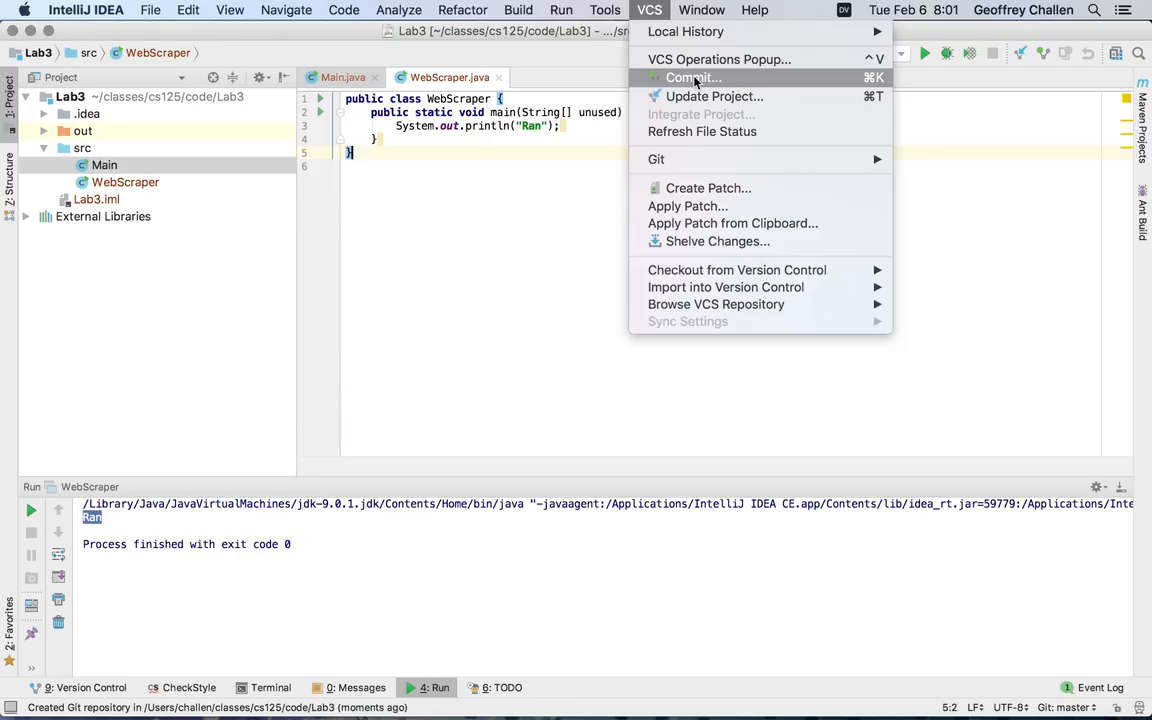
- Bring up the Commit Changes dialog listing 9 unversioned files and preview Main.java's diff
{"action": "left_click", "coordinate": [692, 76]}
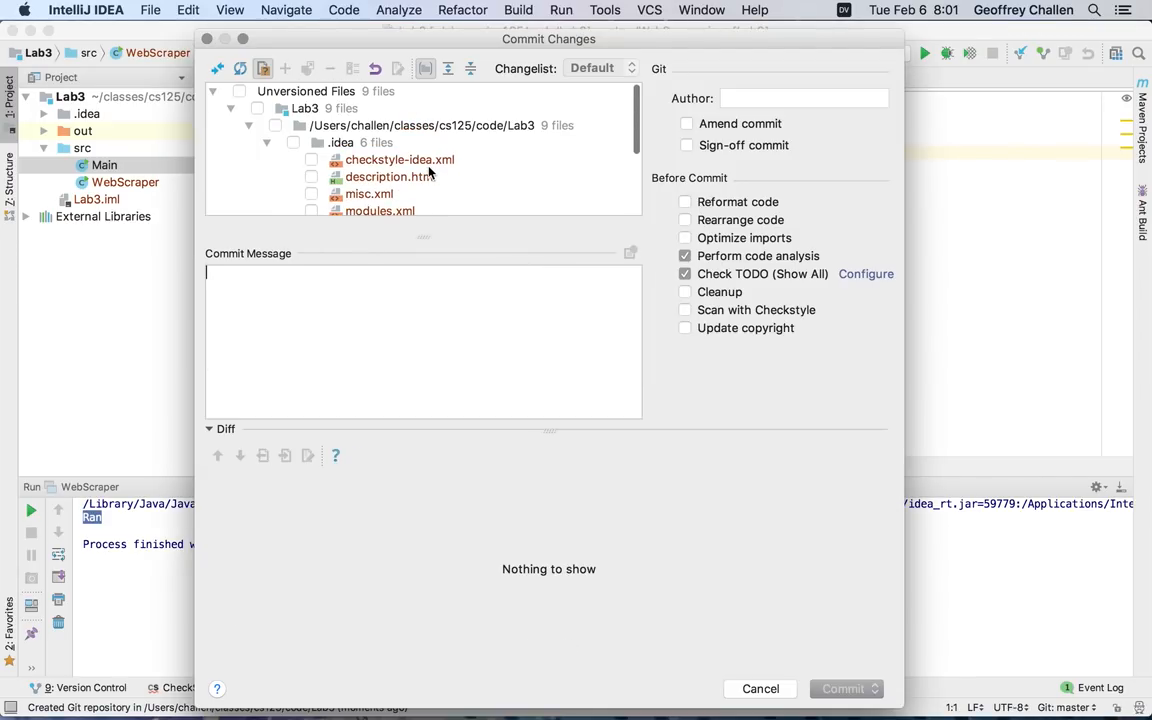
{"action": "scroll", "scroll_direction": "down", "scroll_amount": 3}
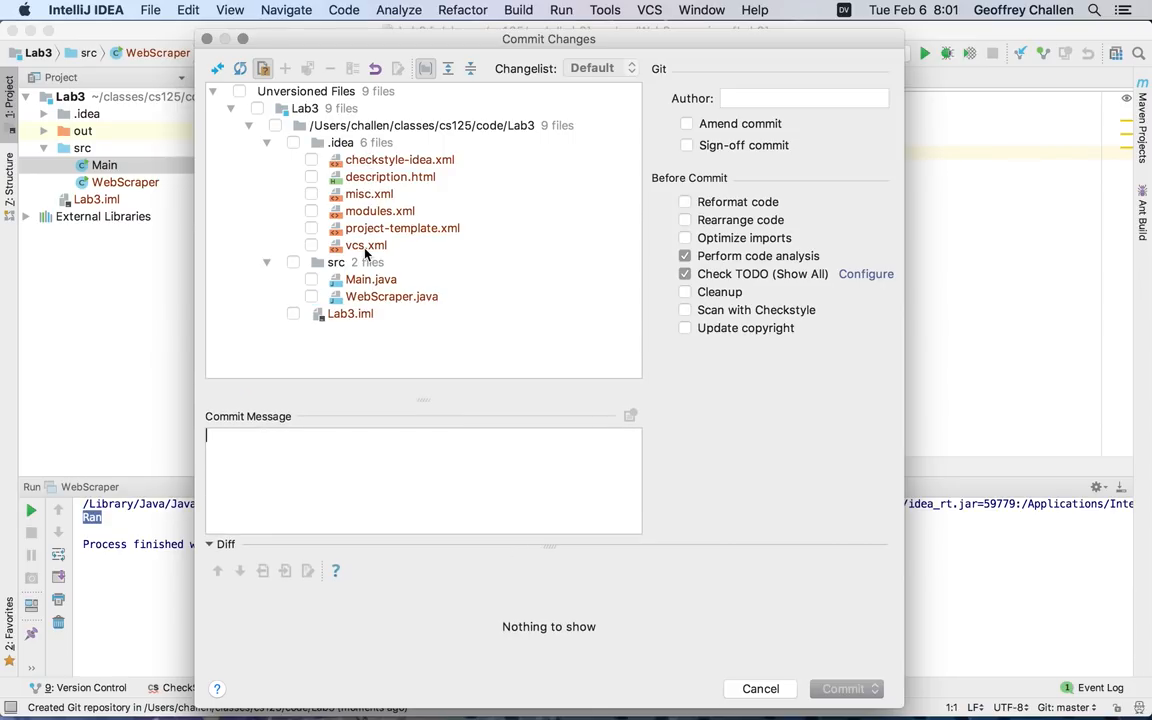
{"action": "mouse_move", "coordinate": [356, 206]}
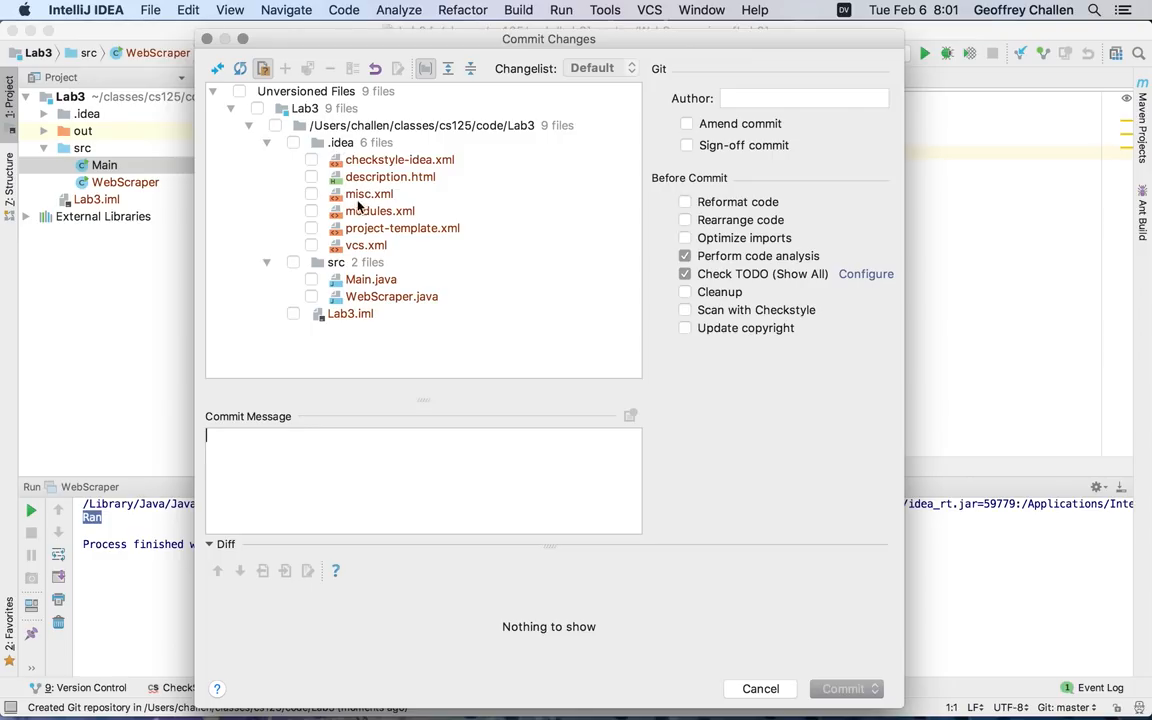
{"action": "mouse_move", "coordinate": [362, 278]}
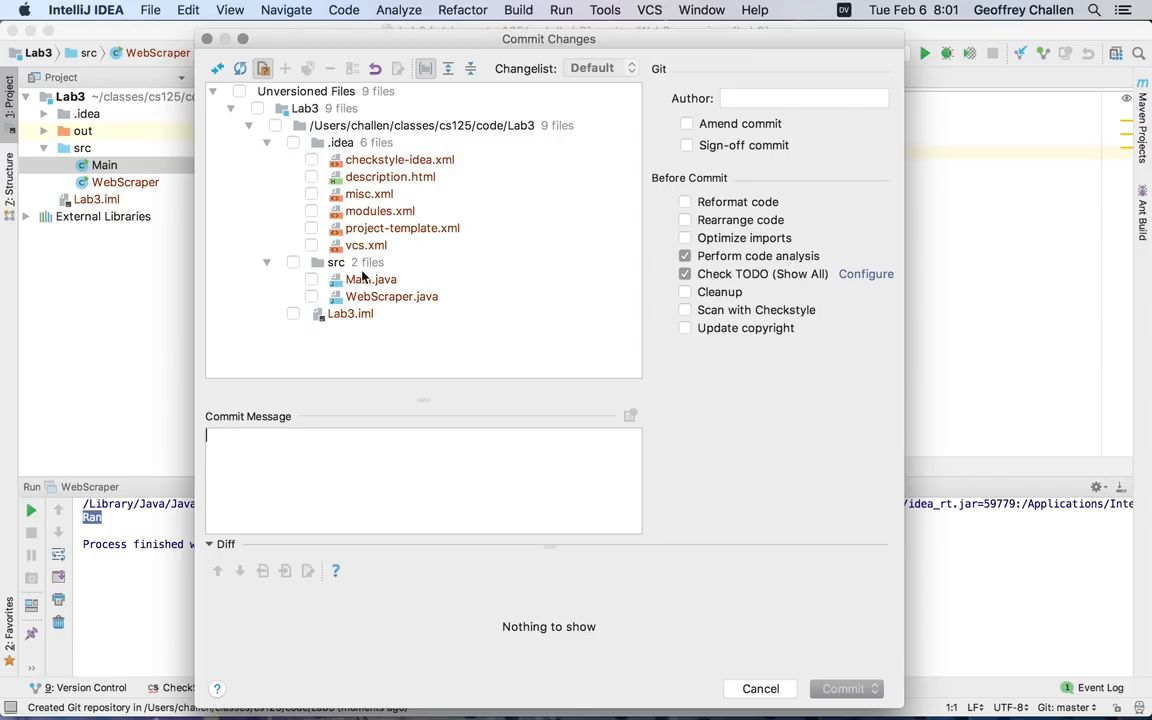
{"action": "left_click", "coordinate": [372, 280]}
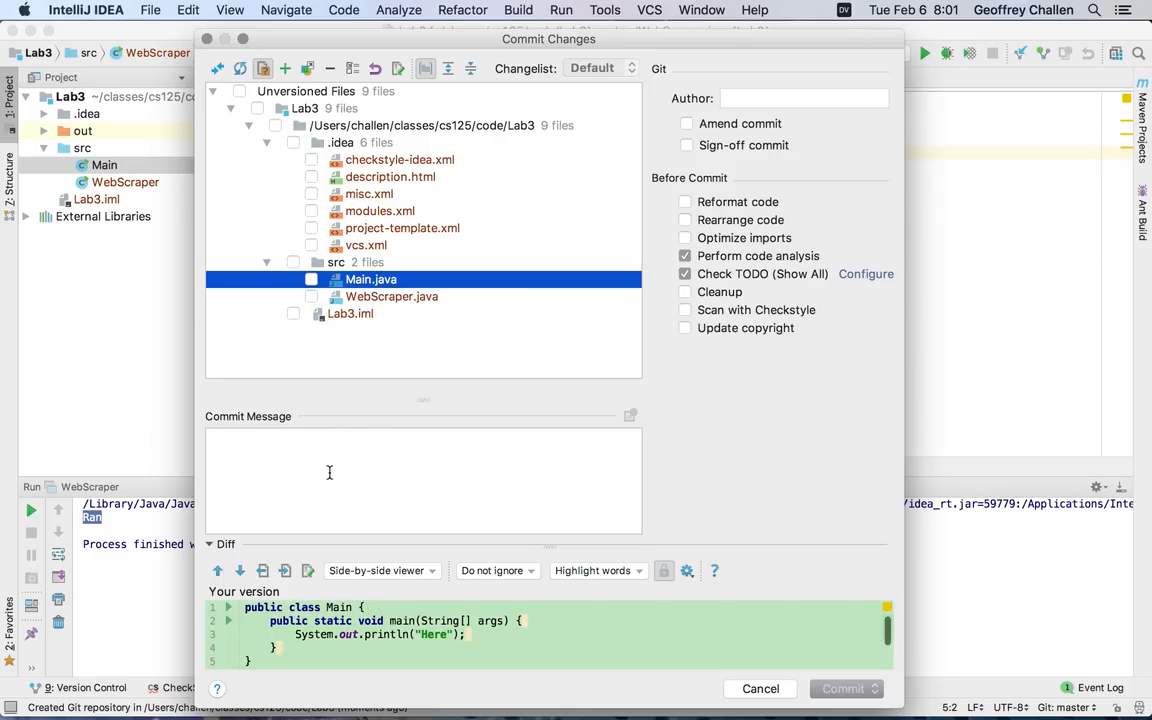
- Enter the message "Initial project commit." and check all 9 unversioned files for commit
{"action": "type", "text": "Initial project commit."}
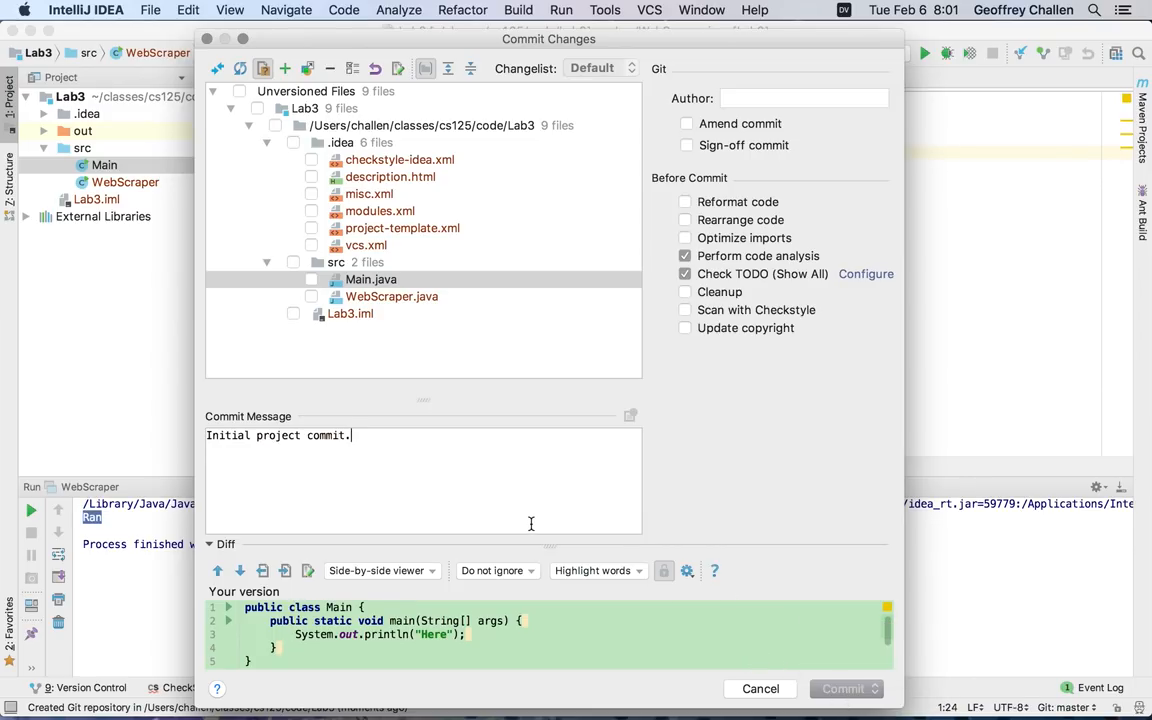
{"action": "mouse_move", "coordinate": [550, 496]}
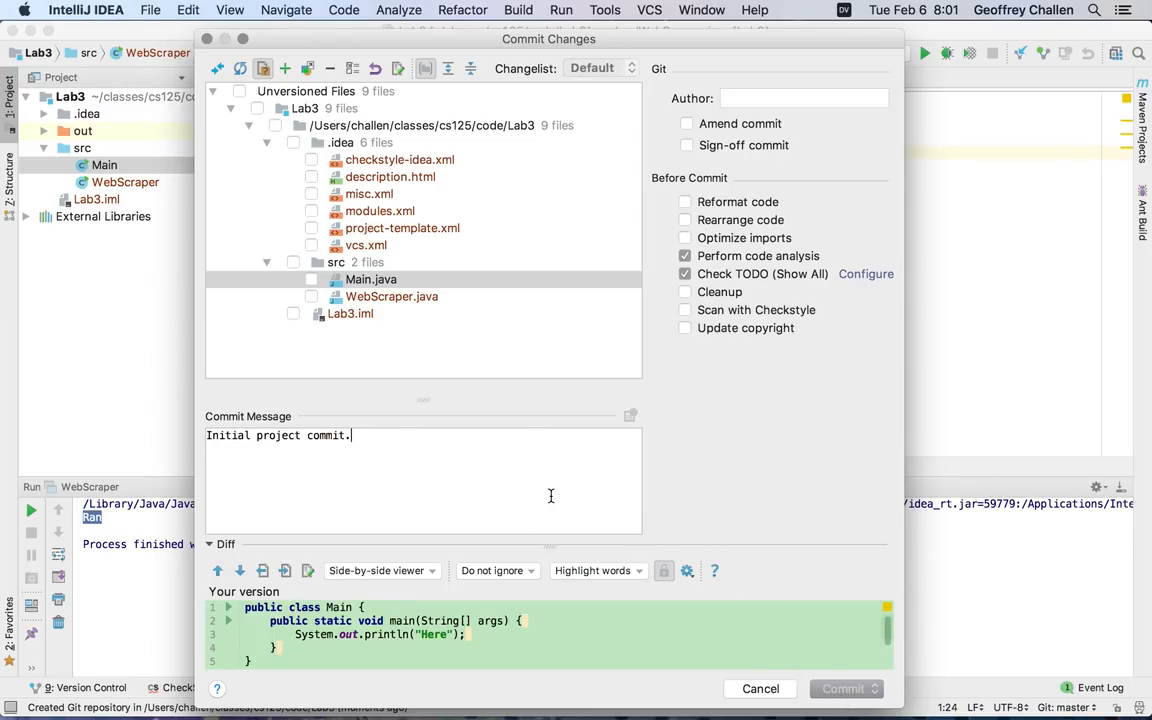
{"action": "left_click", "coordinate": [800, 98]}
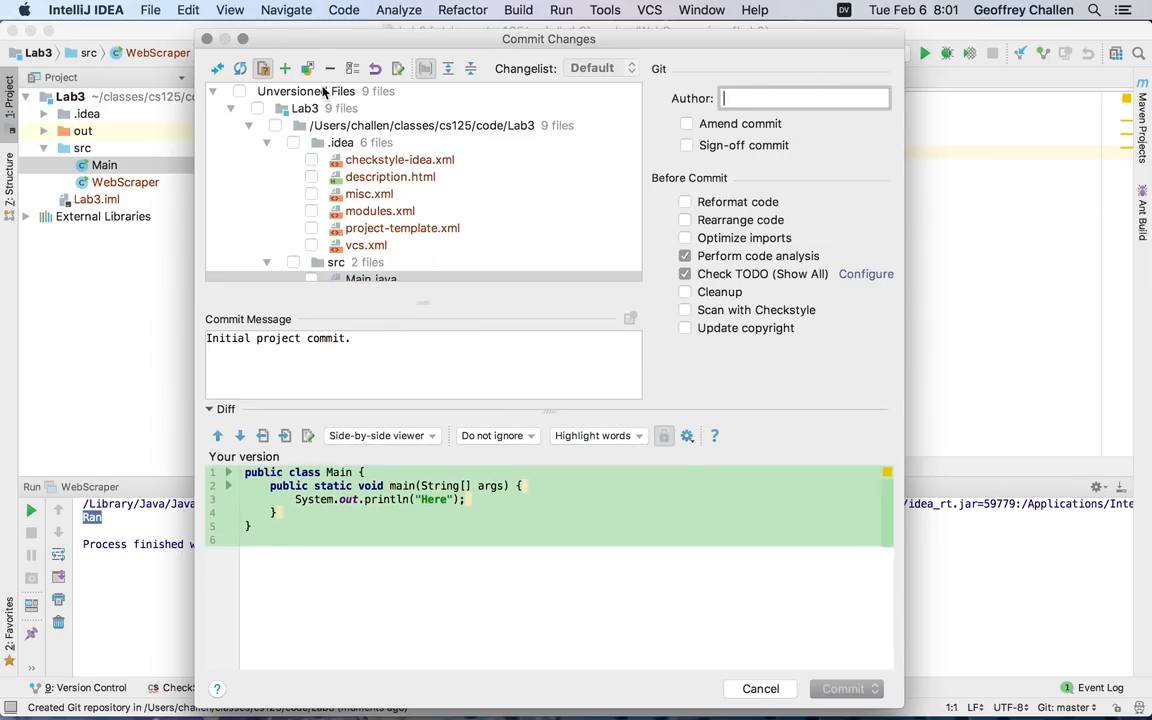
{"action": "left_click", "coordinate": [240, 92]}
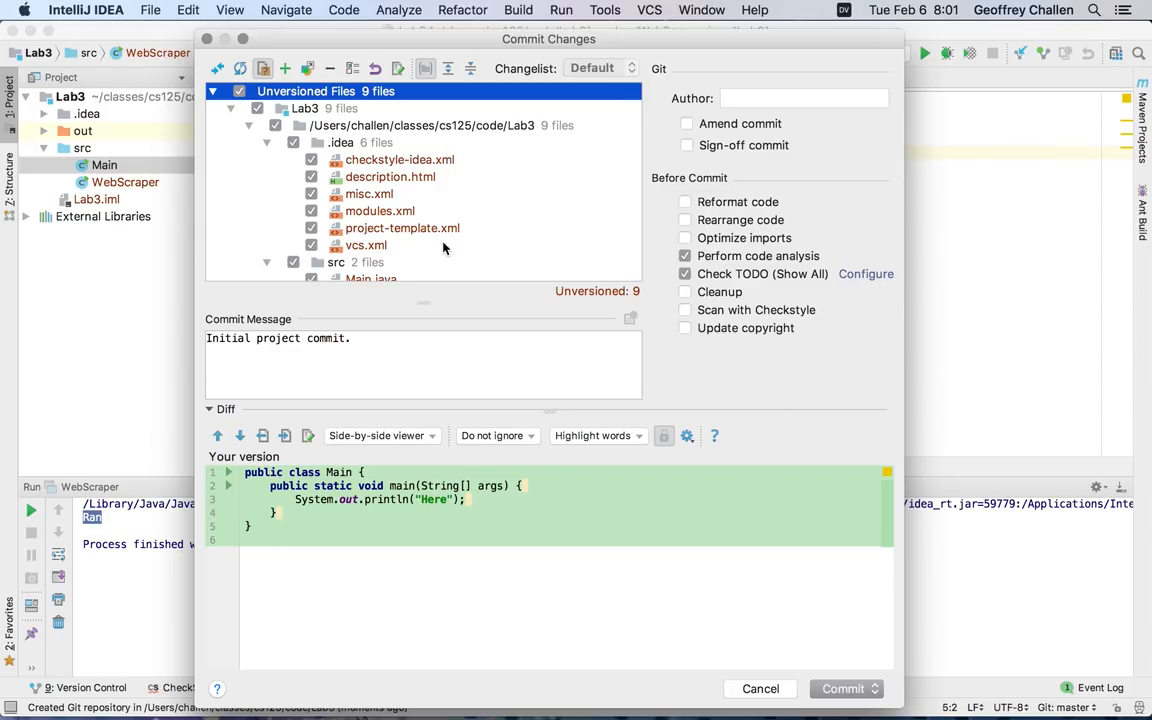
{"action": "mouse_move", "coordinate": [410, 218]}
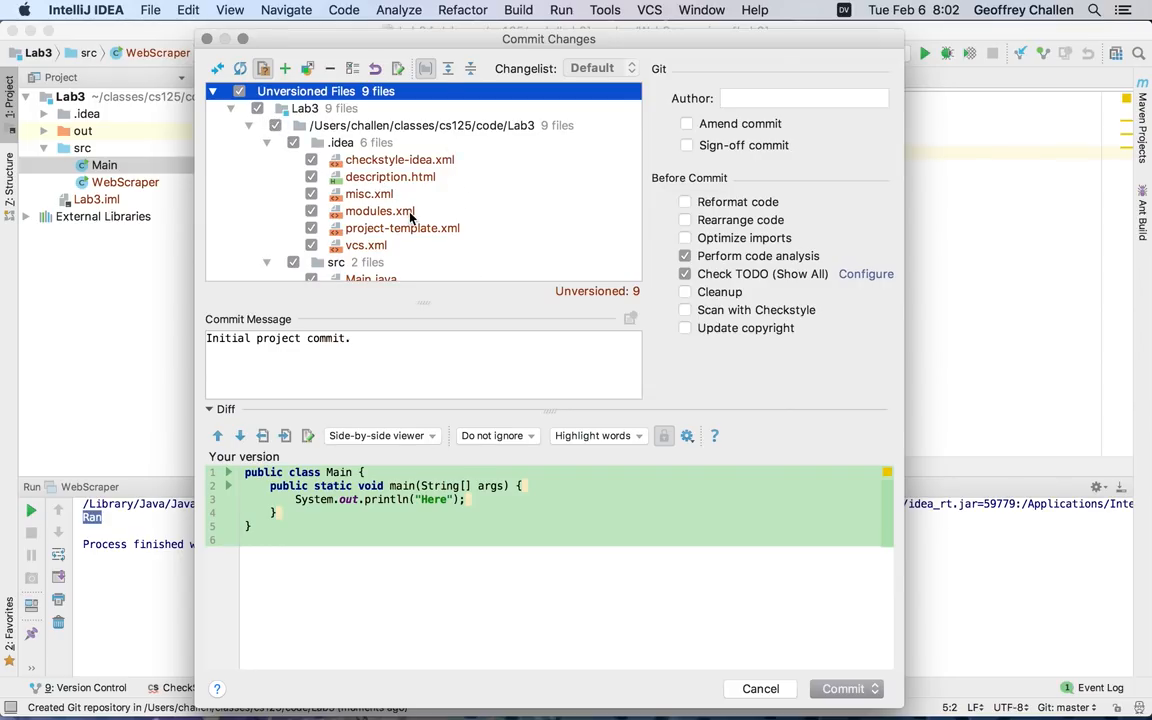
{"action": "scroll", "scroll_direction": "down", "scroll_amount": 3}
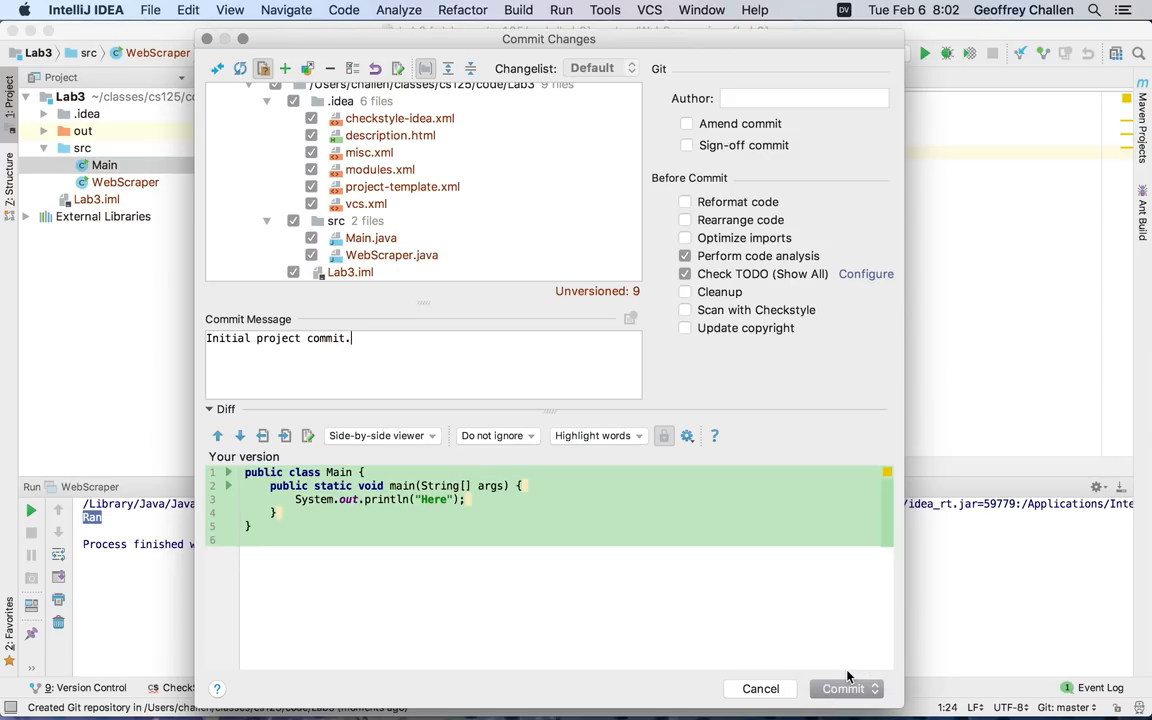
- Commit the 9 files, proceeding anyway past the code analysis warnings
{"action": "left_click", "coordinate": [844, 688]}
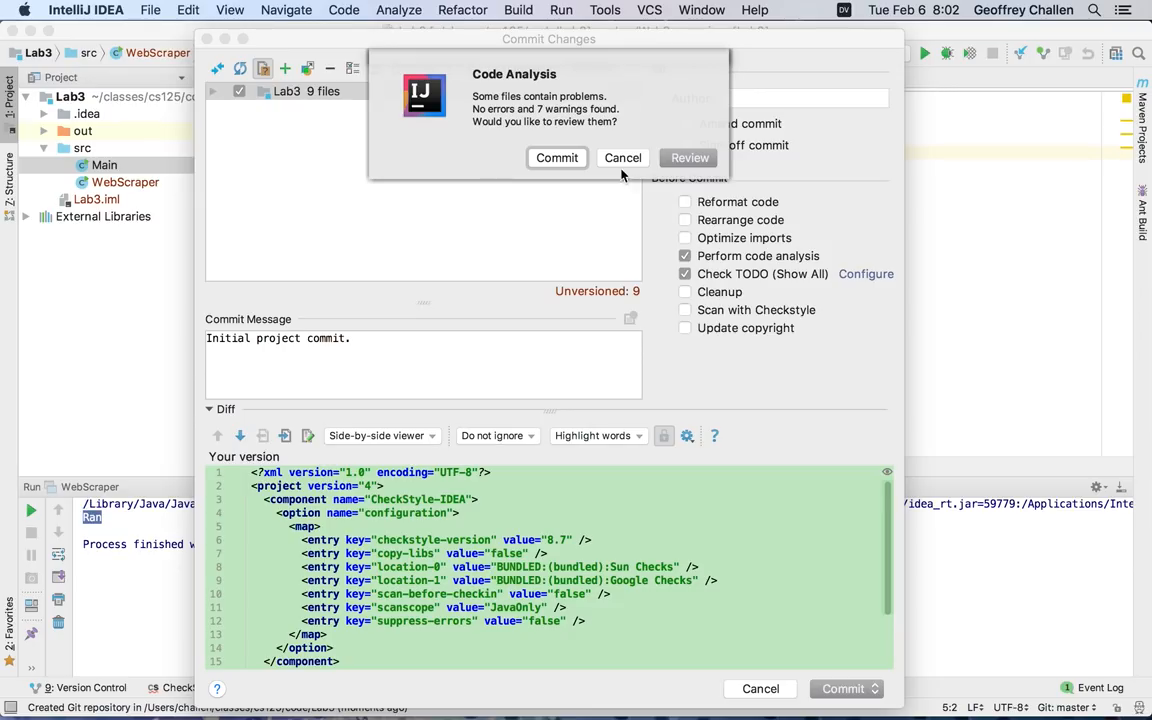
{"action": "mouse_move", "coordinate": [592, 160]}
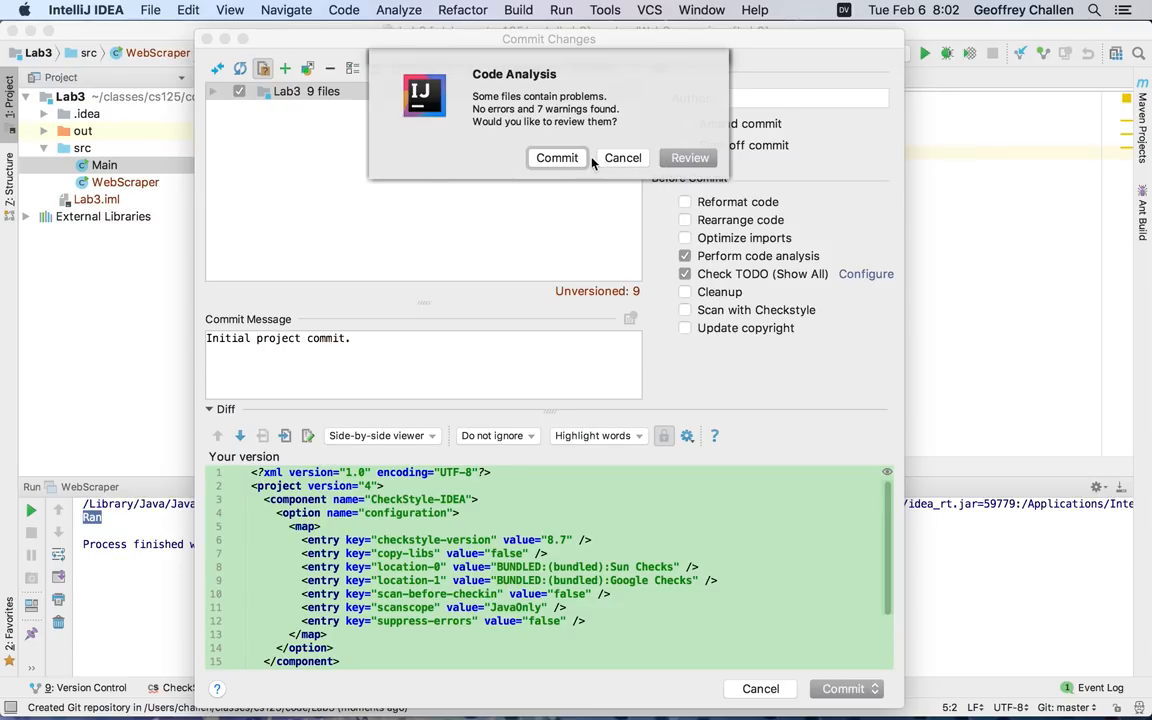
{"action": "left_click", "coordinate": [556, 158]}
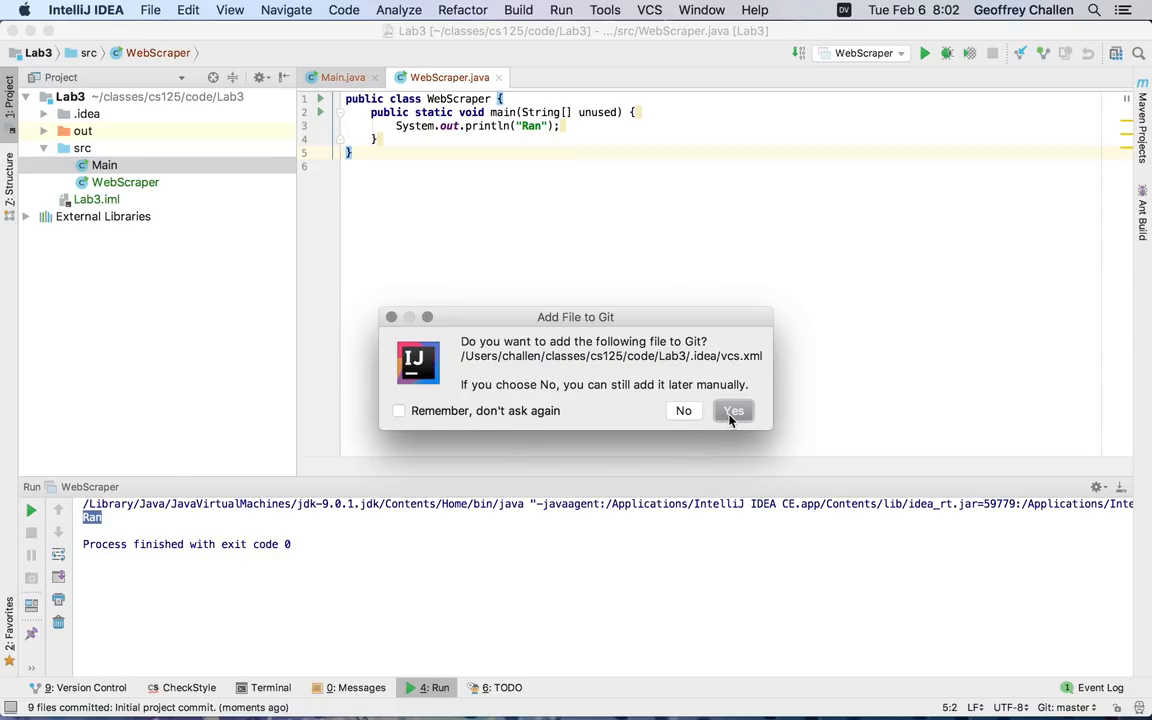
- Answer Yes to add the vcs.xml settings file to Git
{"action": "left_click", "coordinate": [732, 412]}
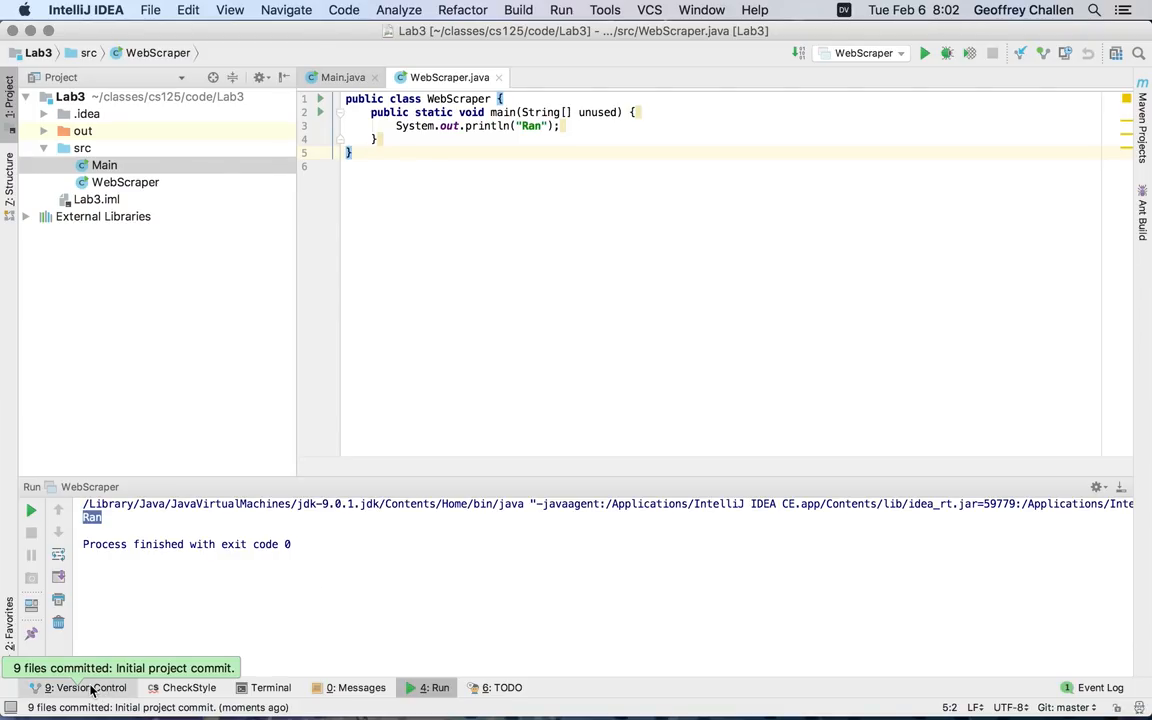
{"action": "mouse_move", "coordinate": [528, 614]}
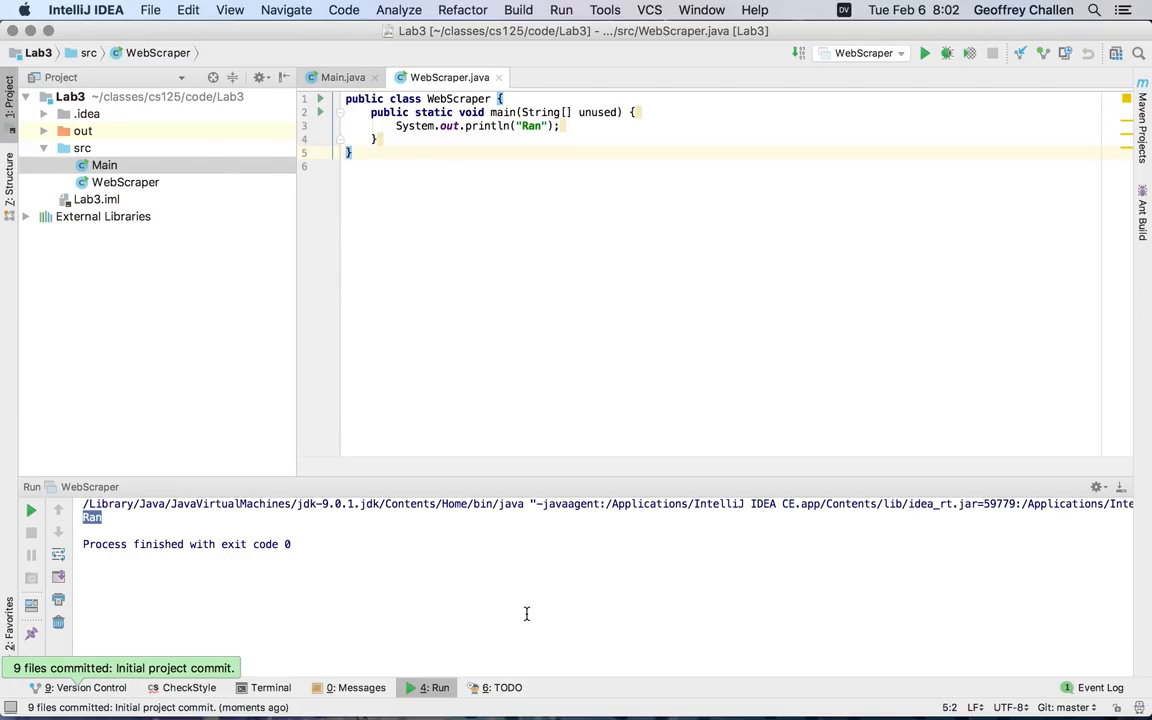
{"action": "mouse_move", "coordinate": [390, 130]}
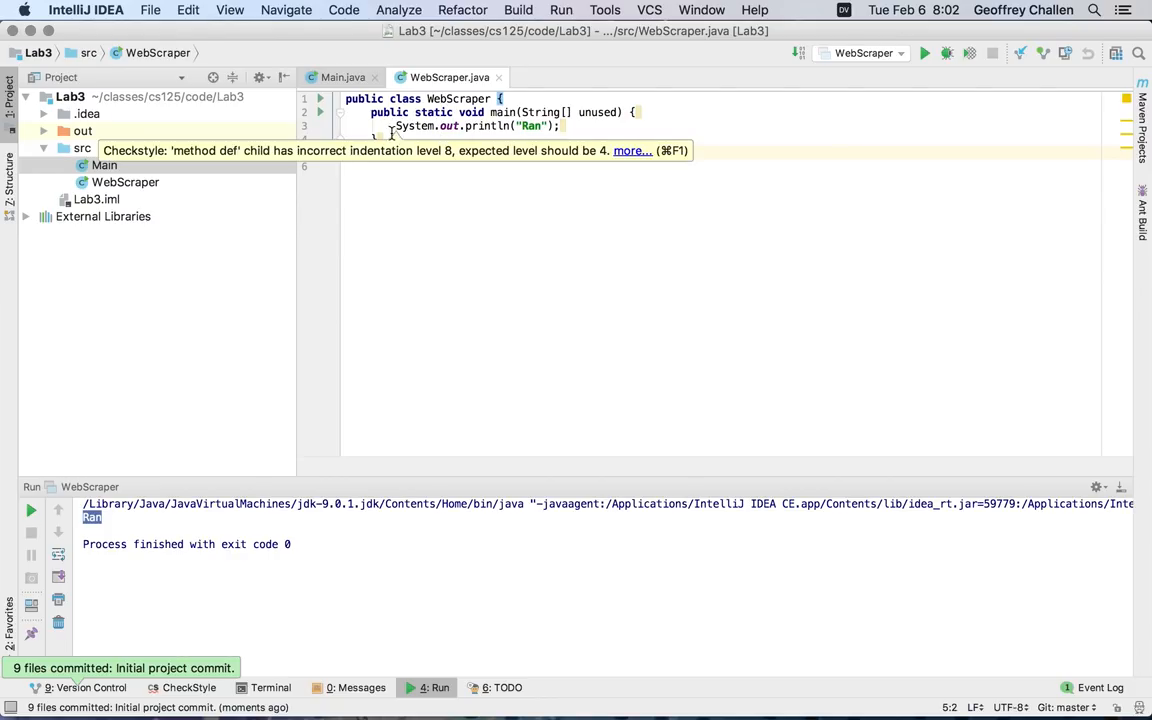